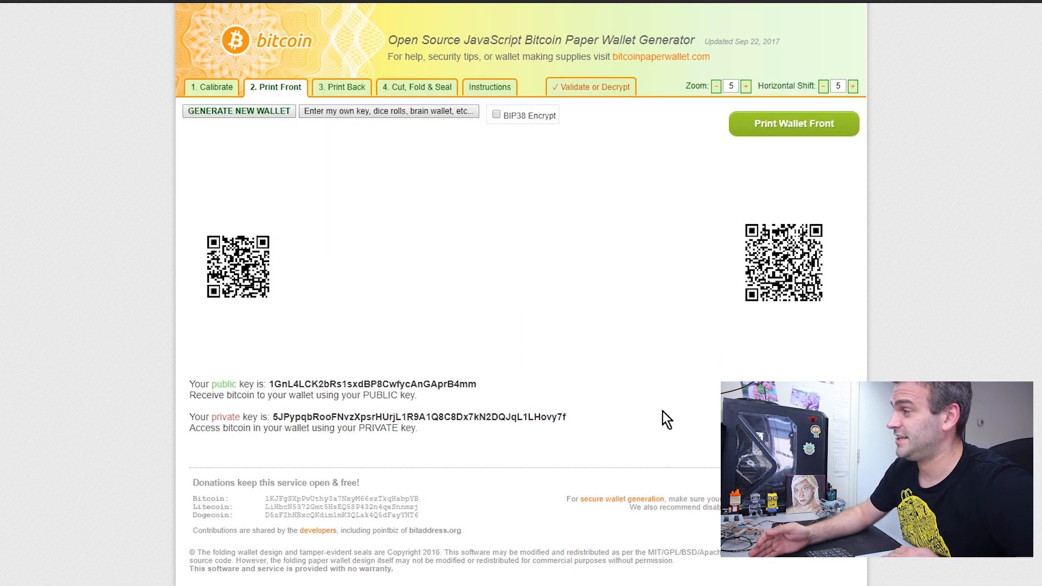
# Review the wallet generator, BIP38 dialog, decrypt page and Command Prompt before returning to the desktop
pyautogui.click(496, 113)
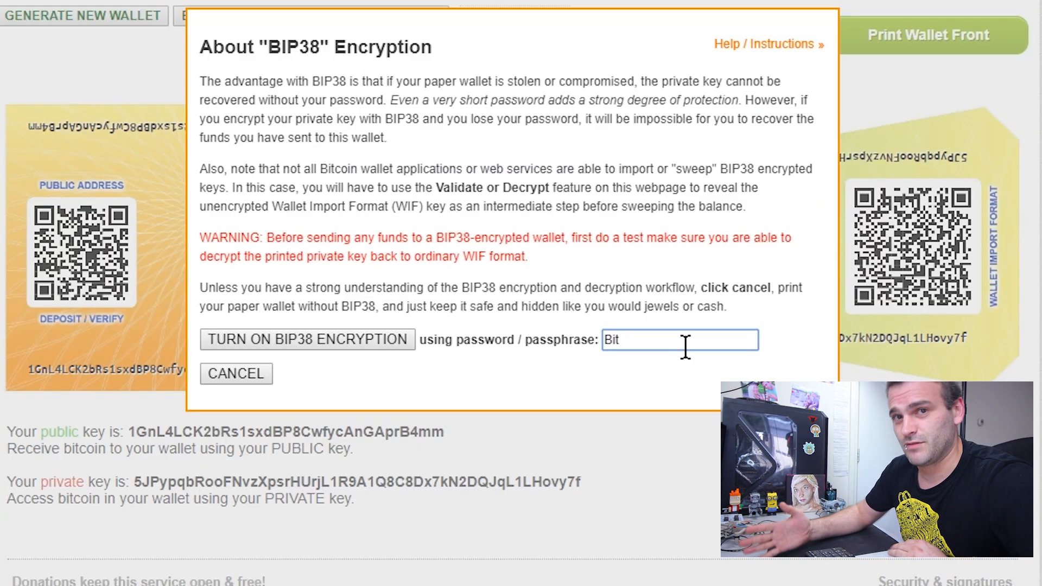
pyautogui.click(307, 340)
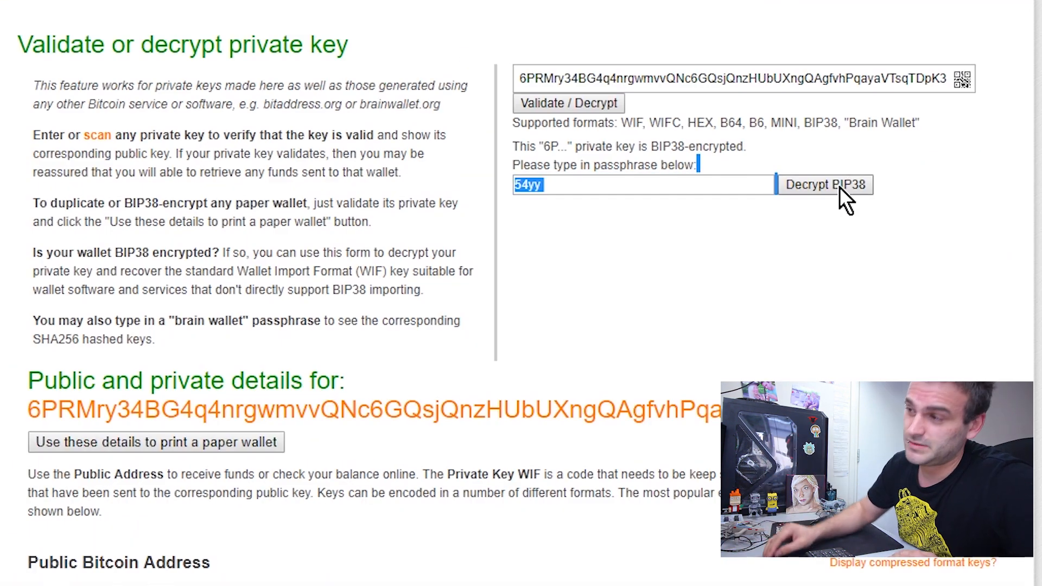
pyautogui.click(825, 185)
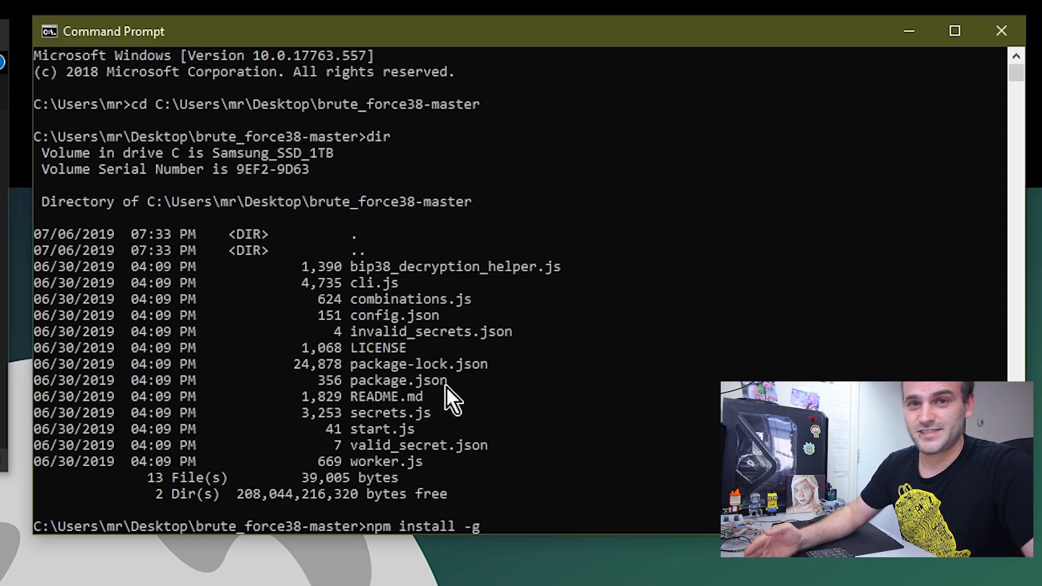
pyautogui.press('Return')
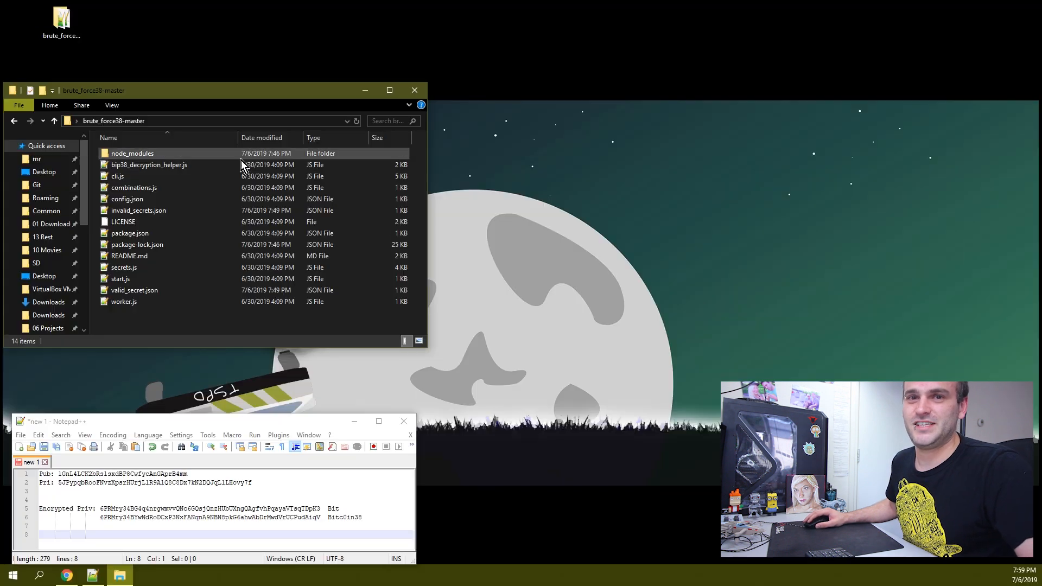
pyautogui.moveTo(199, 165)
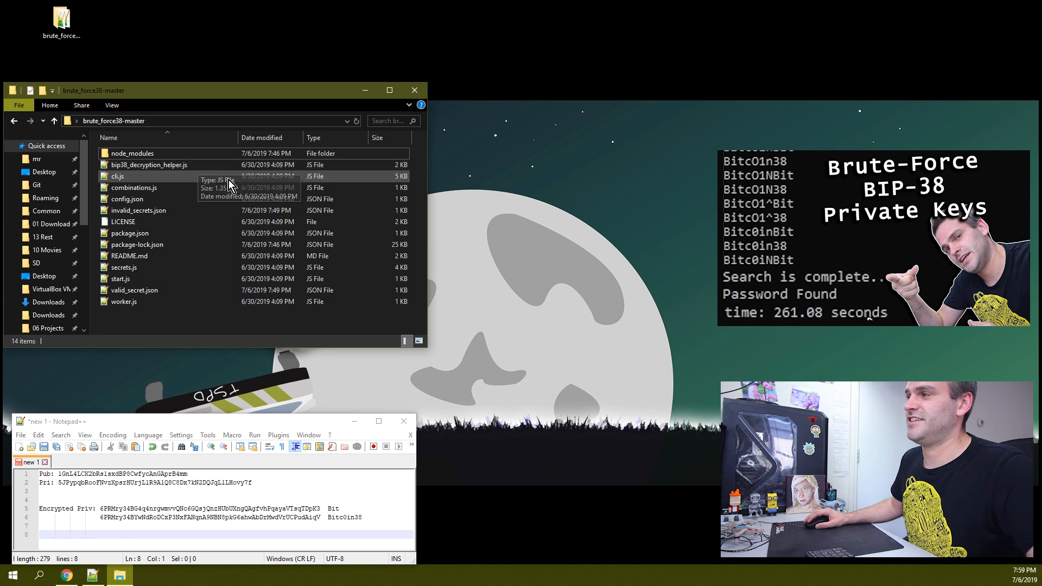
pyautogui.moveTo(229, 259)
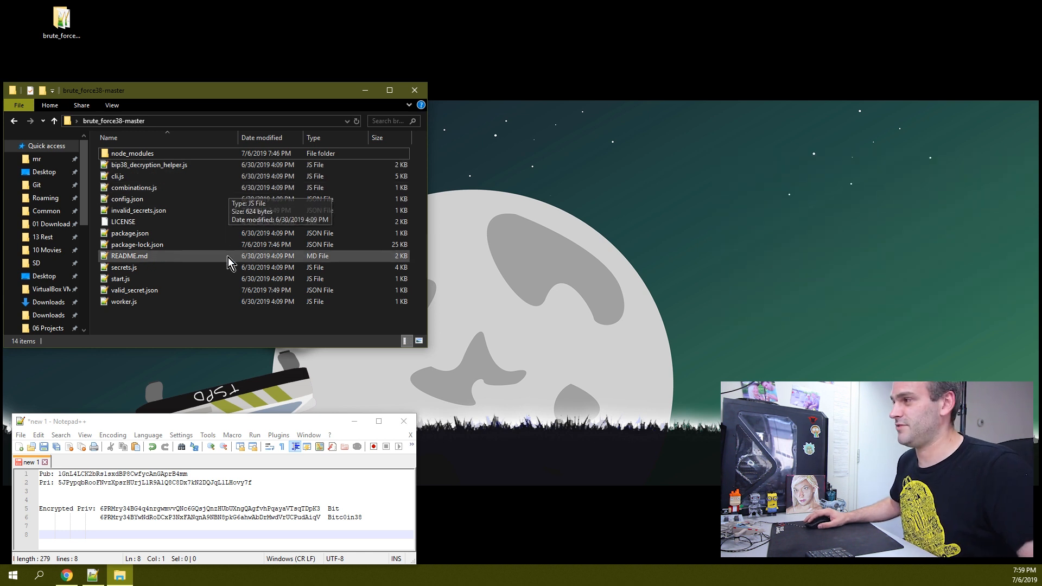
# Select the first encrypted private key in the notes and open config.json for editing
pyautogui.click(378, 421)
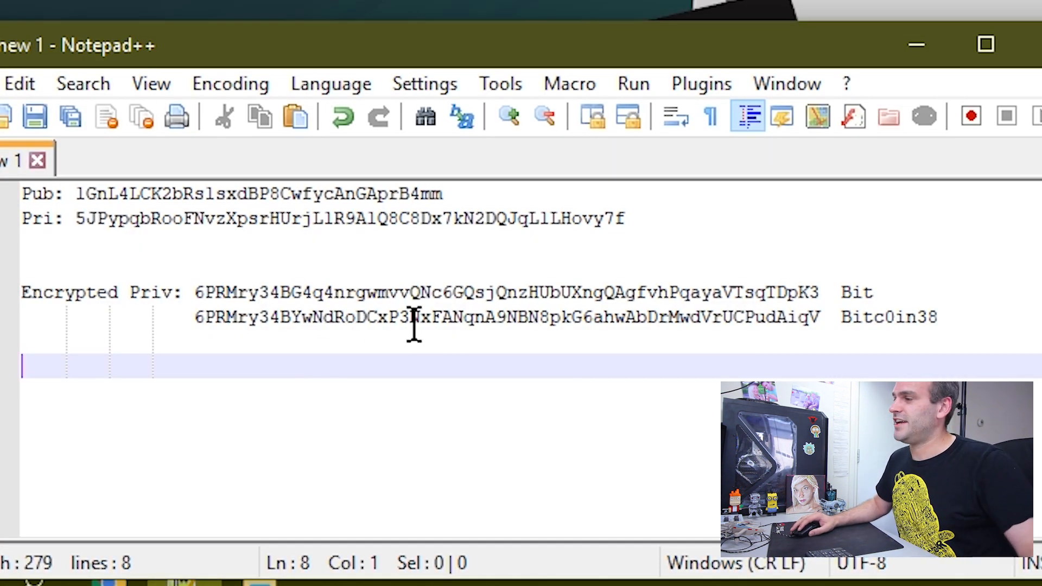
pyautogui.moveTo(575, 295)
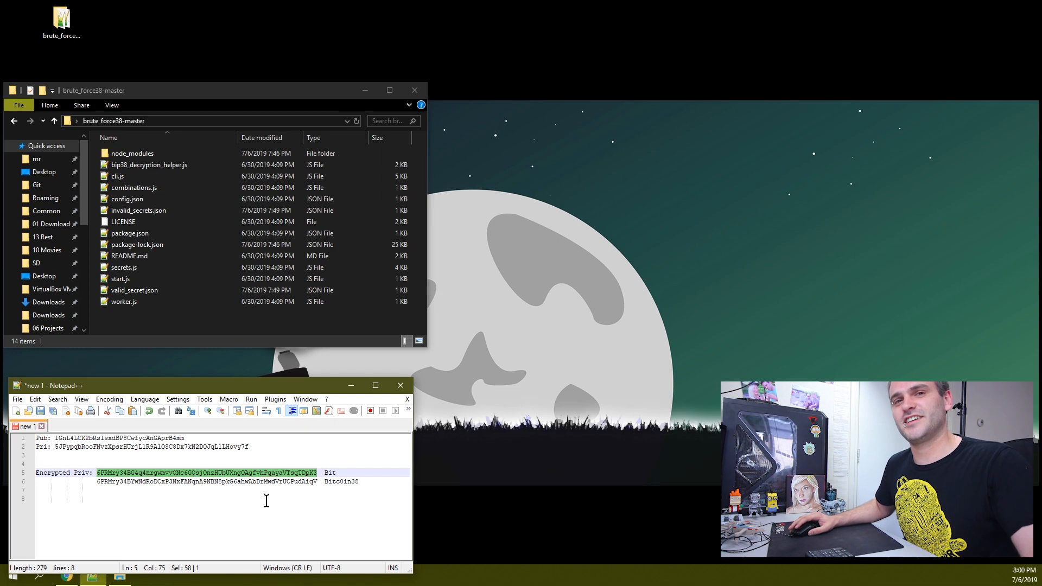
pyautogui.click(127, 198)
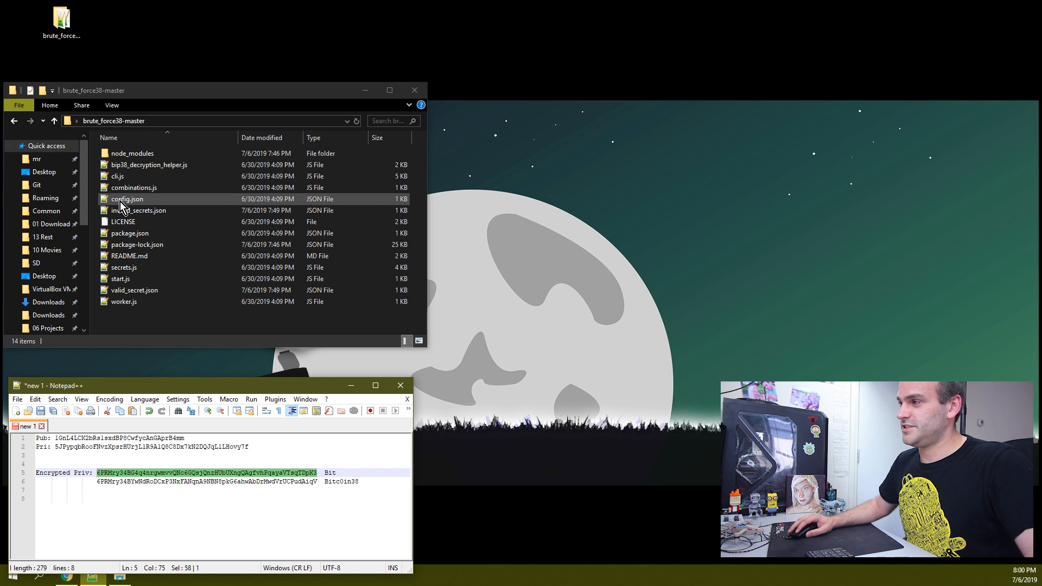
pyautogui.doubleClick(127, 199)
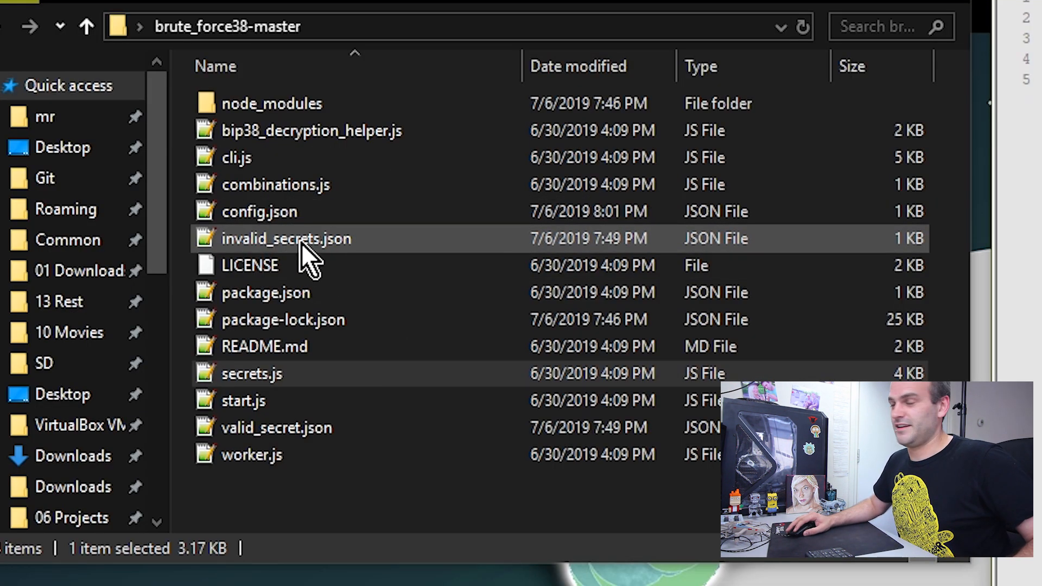
# Open invalid_secrets.json and valid_secret.json in editor tabs, then select secrets.js
pyautogui.doubleClick(286, 238)
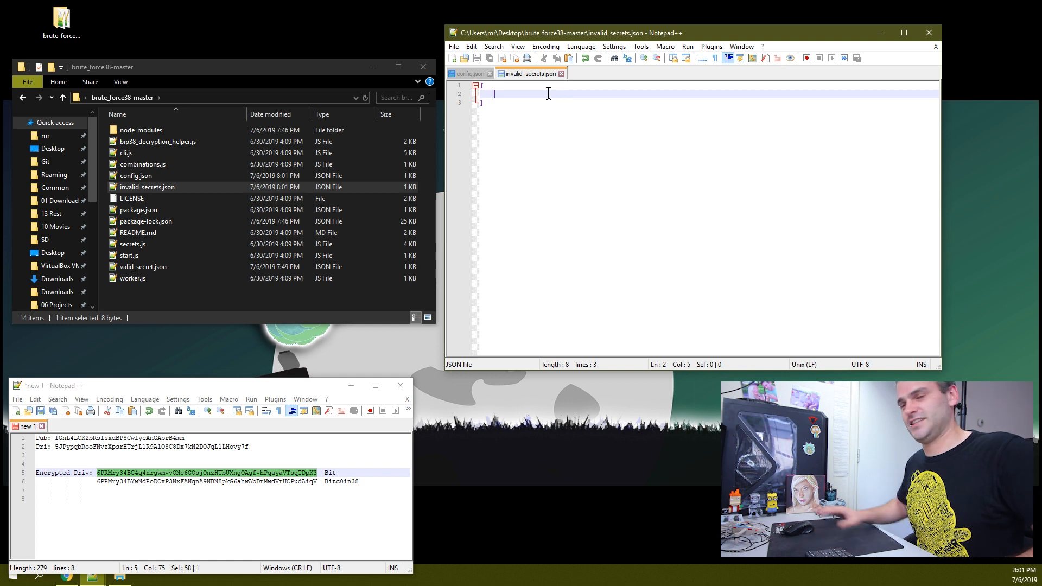
pyautogui.click(143, 267)
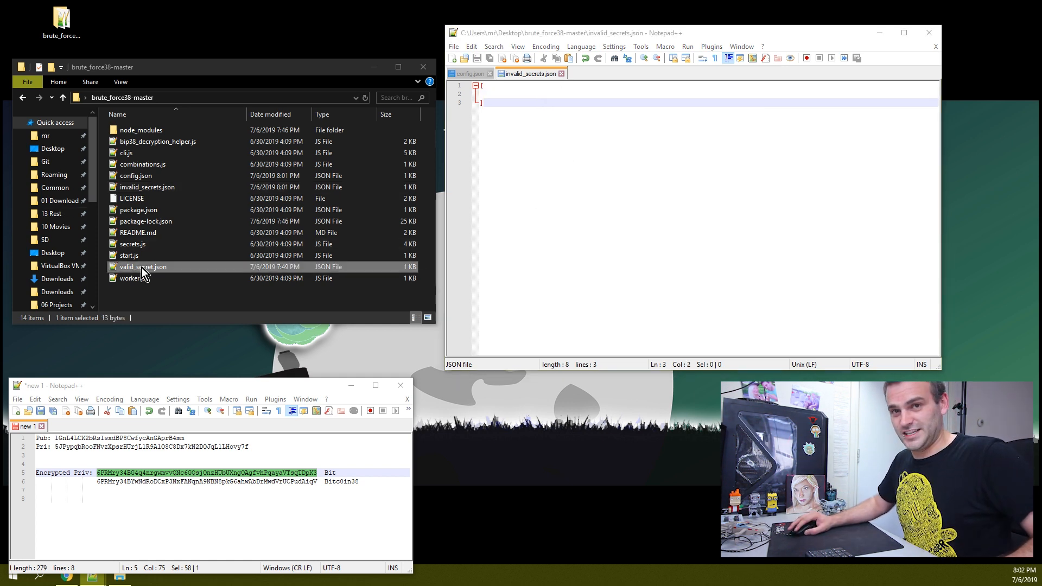
pyautogui.doubleClick(143, 267)
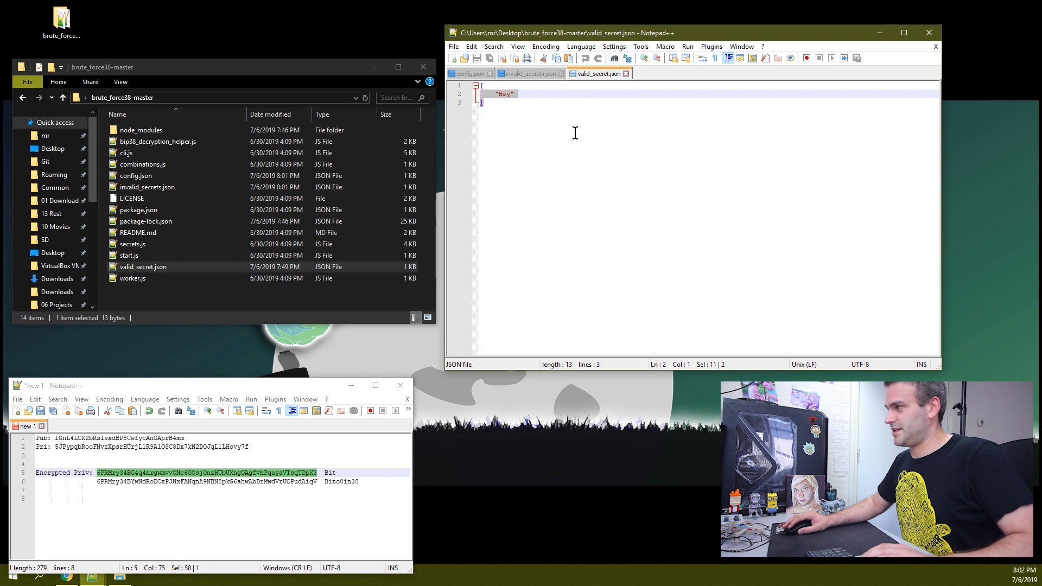
pyautogui.click(528, 72)
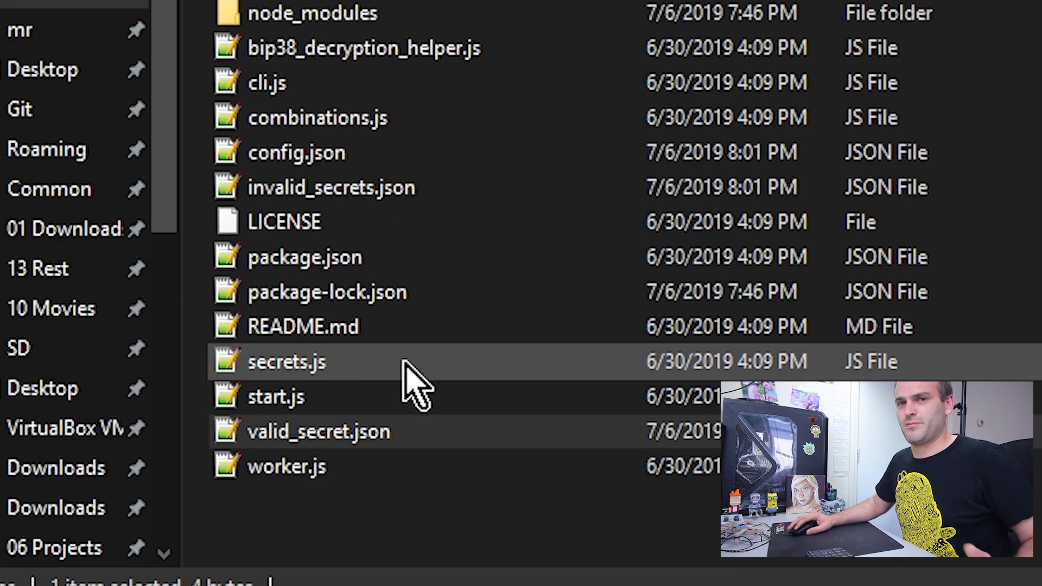
pyautogui.moveTo(232, 362)
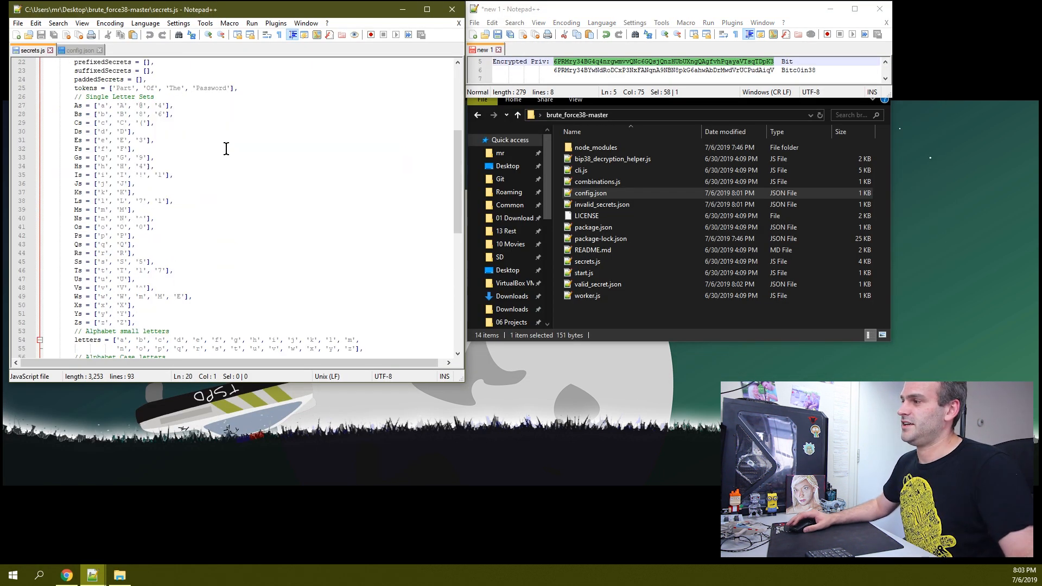
pyautogui.scroll(-3)
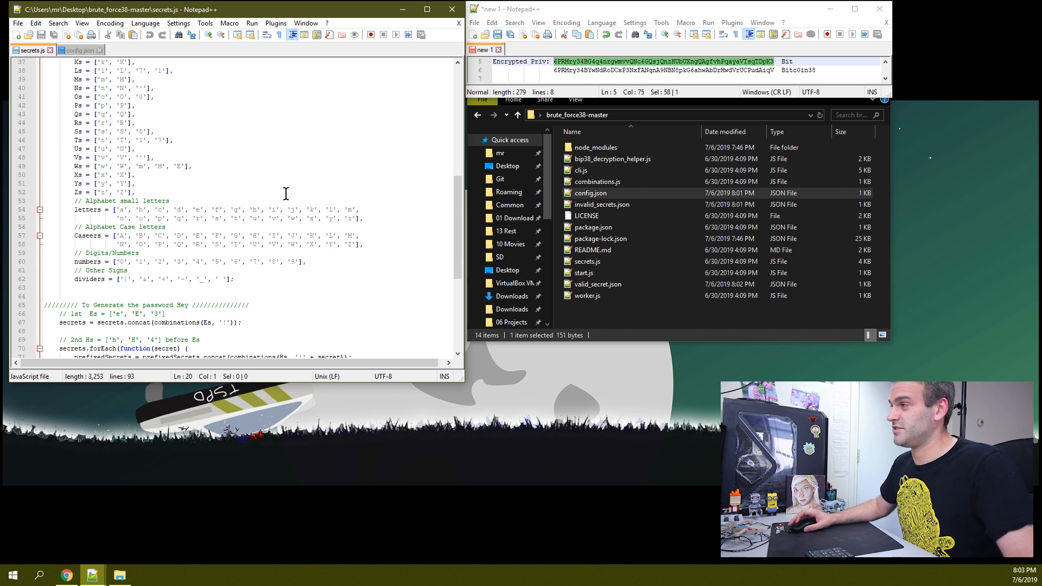
pyautogui.scroll(3)
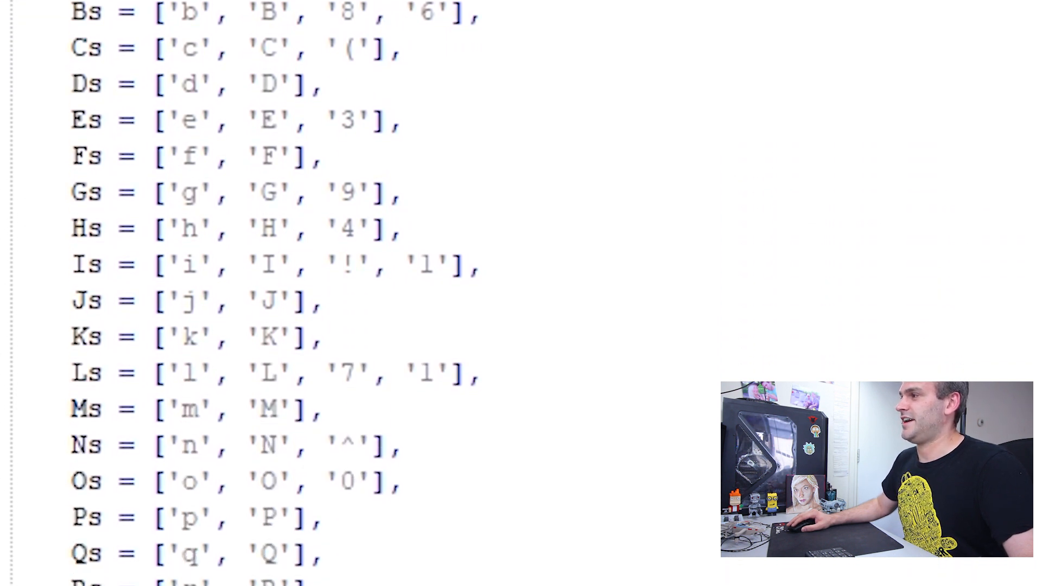
pyautogui.scroll(3)
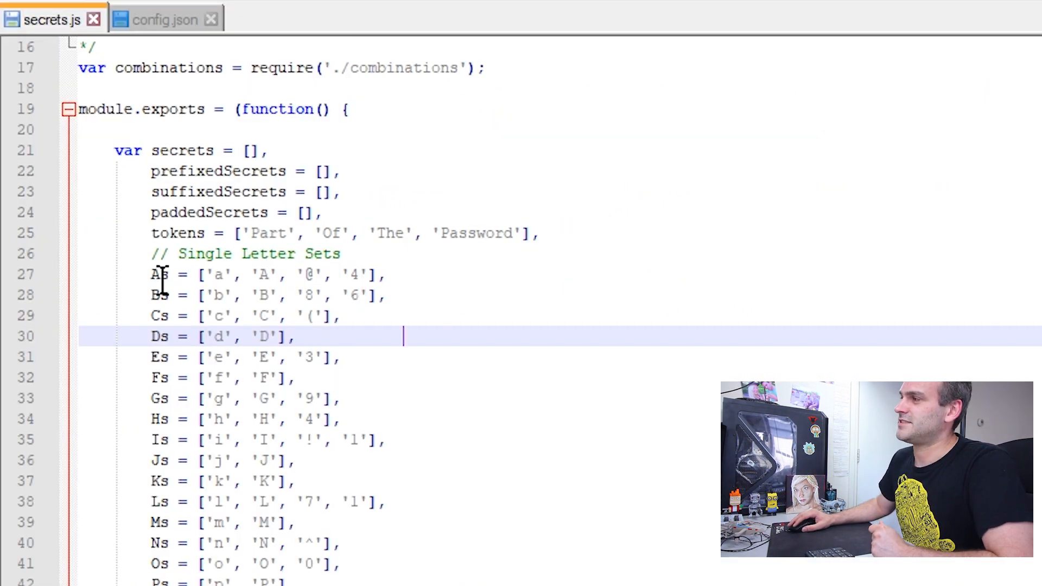
pyautogui.moveTo(188, 337)
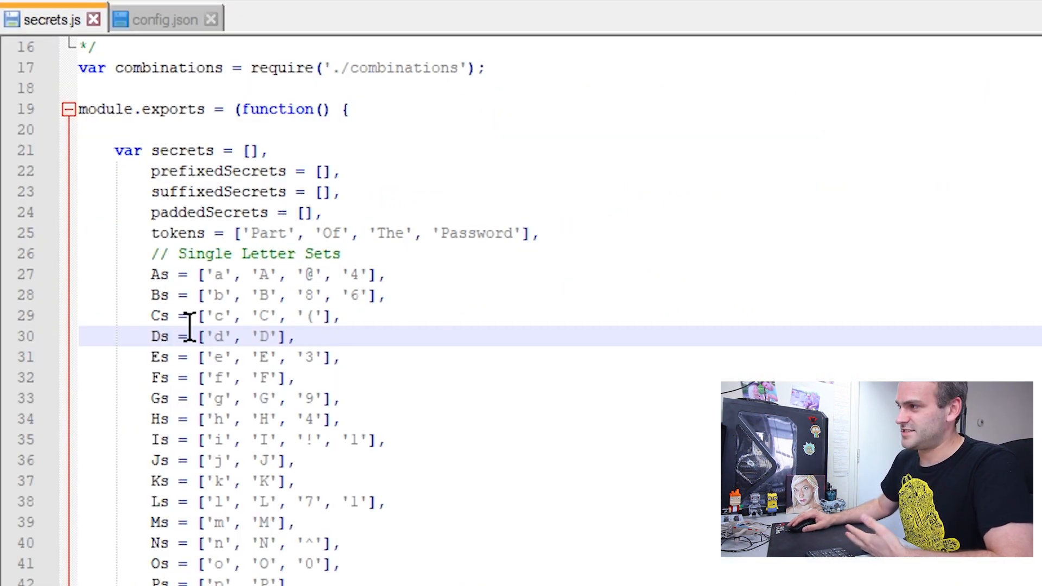
pyautogui.scroll(-3)
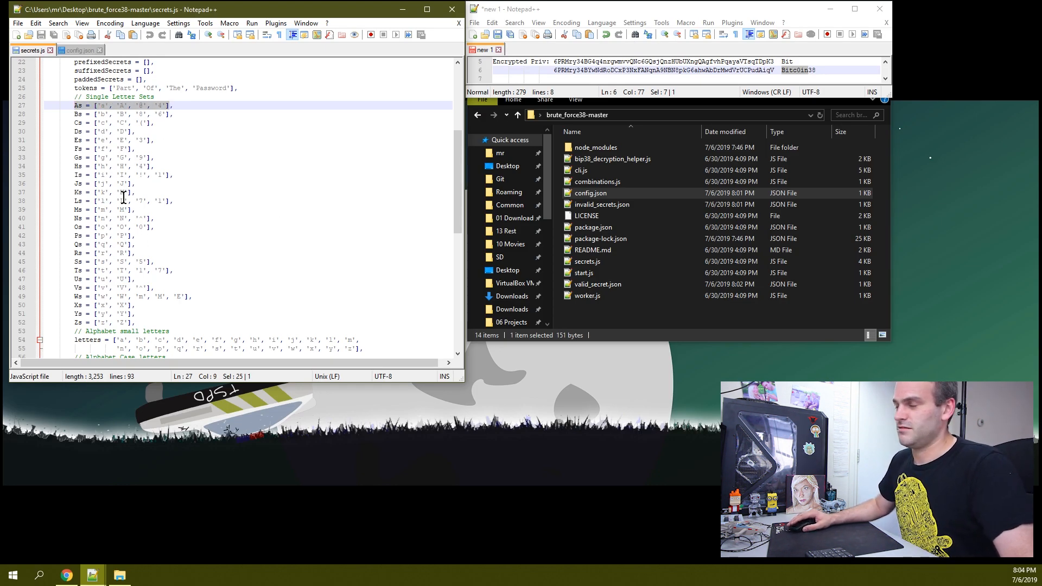
pyautogui.scroll(-3)
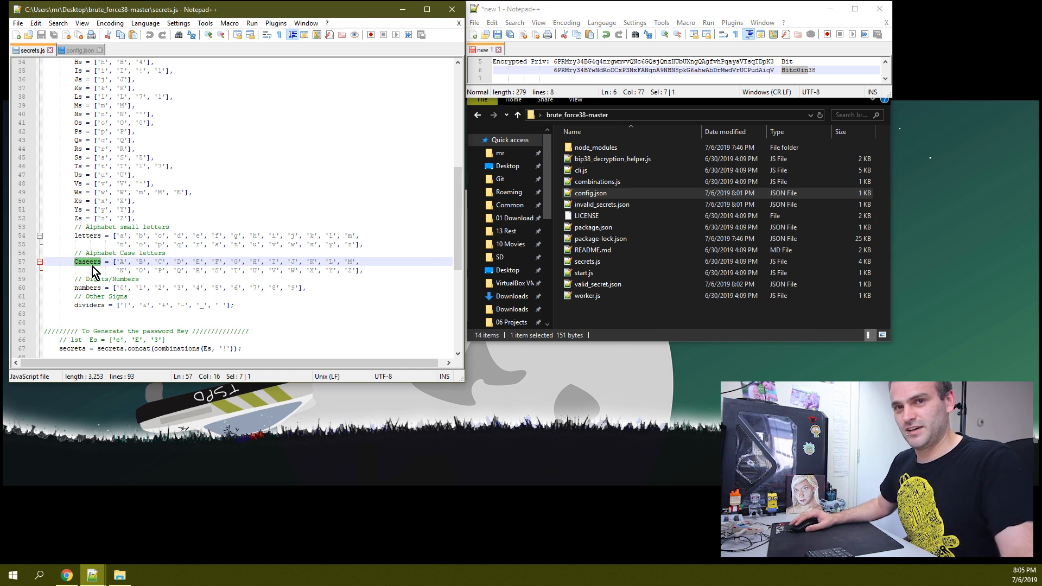
pyautogui.click(163, 262)
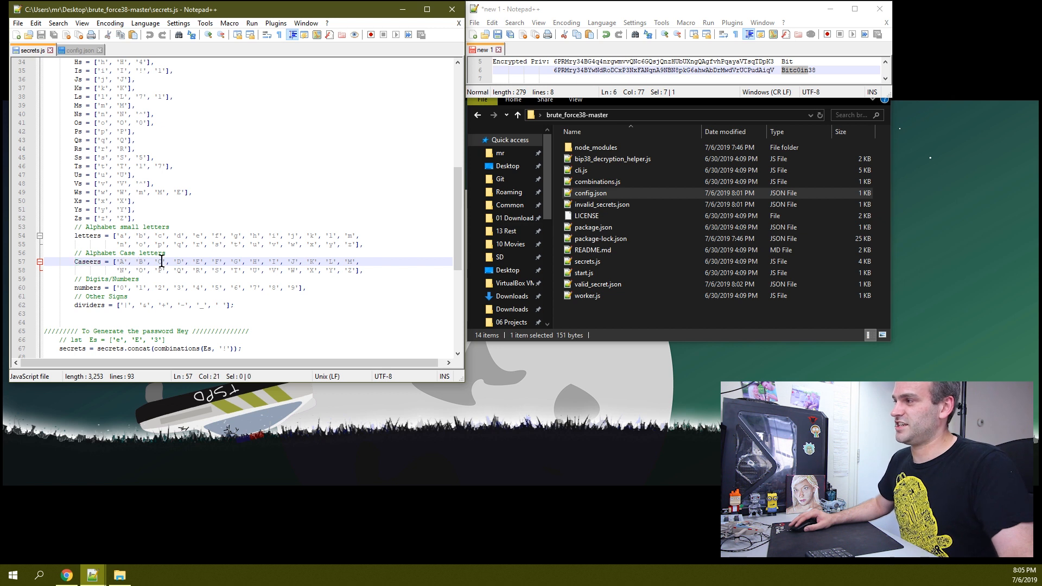
pyautogui.scroll(-3)
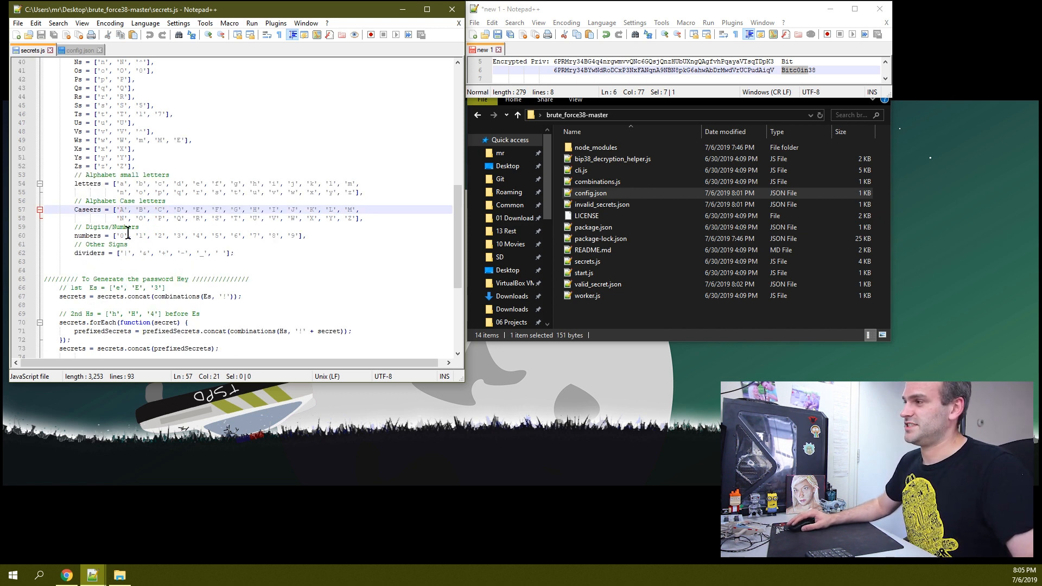
pyautogui.scroll(-3)
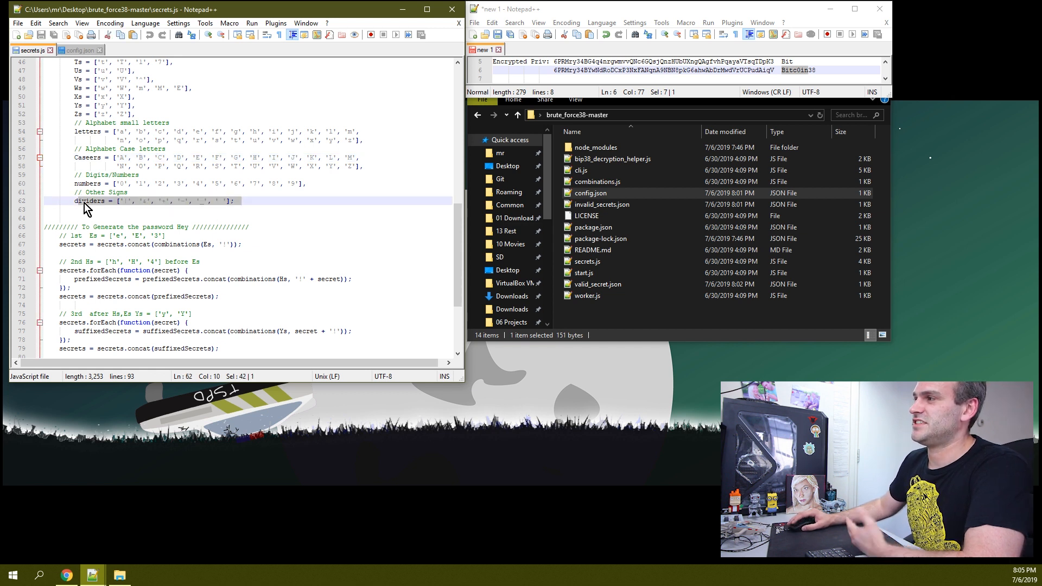
pyautogui.scroll(-3)
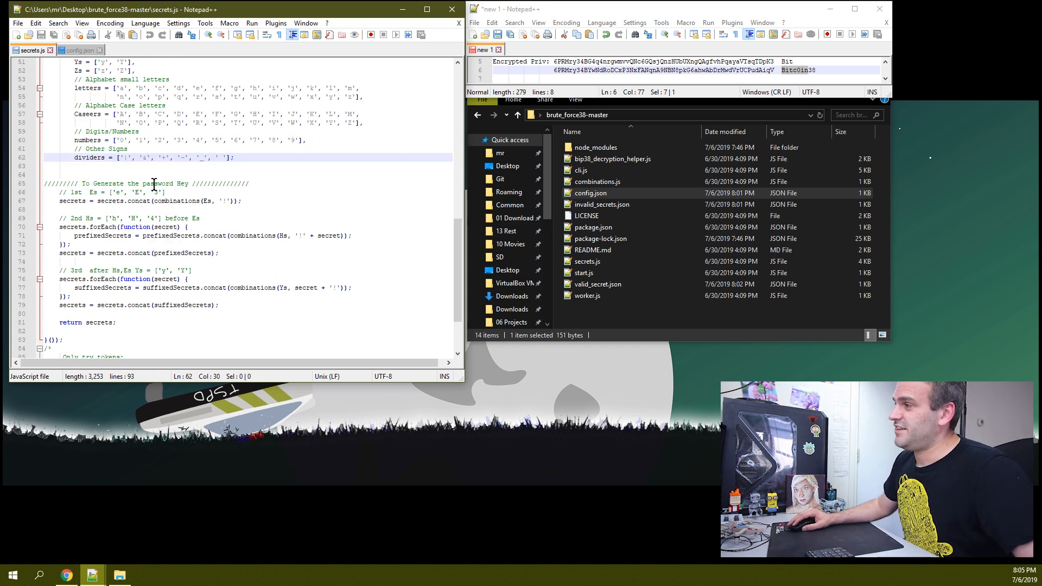
# Rewrite the generation rule in secrets.js to combine the Bs letter set and bring up Command Prompt
pyautogui.scroll(3)
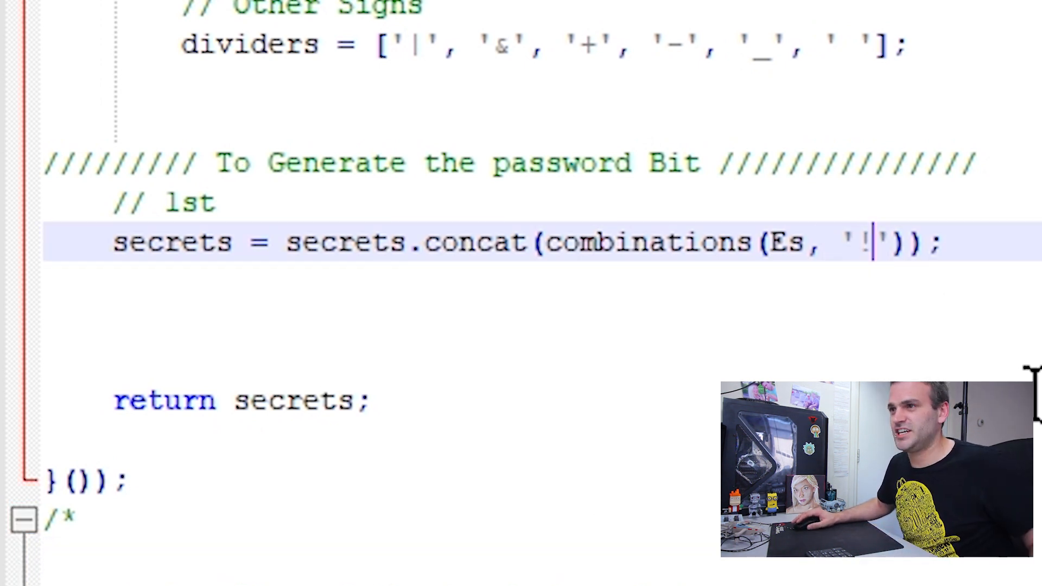
pyautogui.moveTo(830, 299)
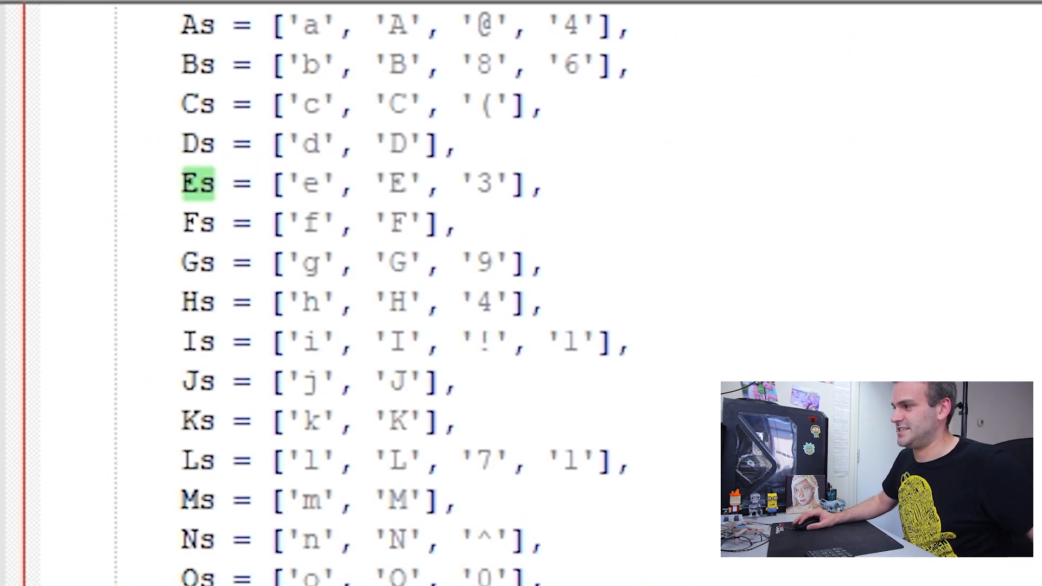
pyautogui.scroll(-3)
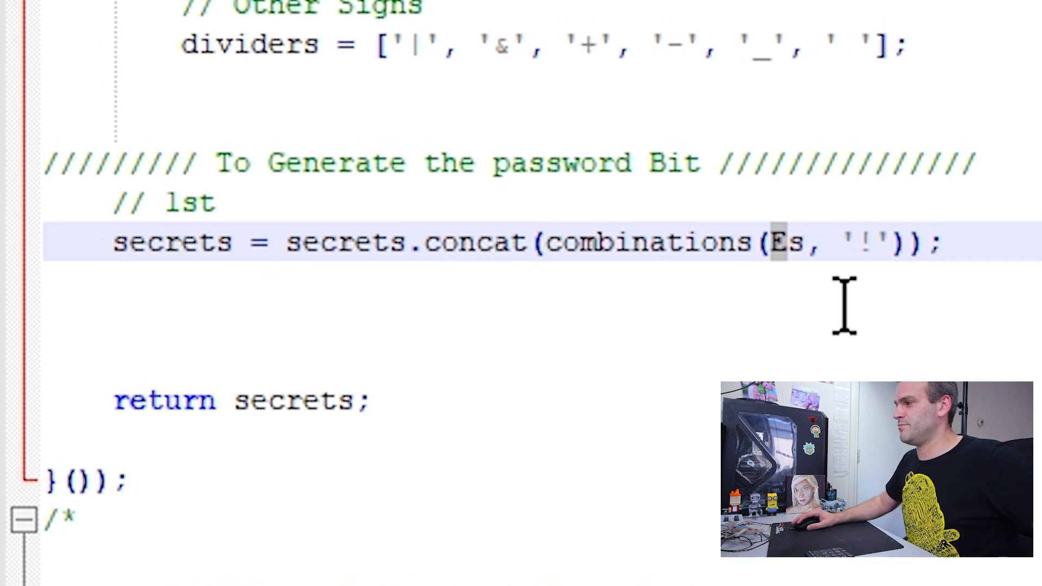
pyautogui.write('Bs')
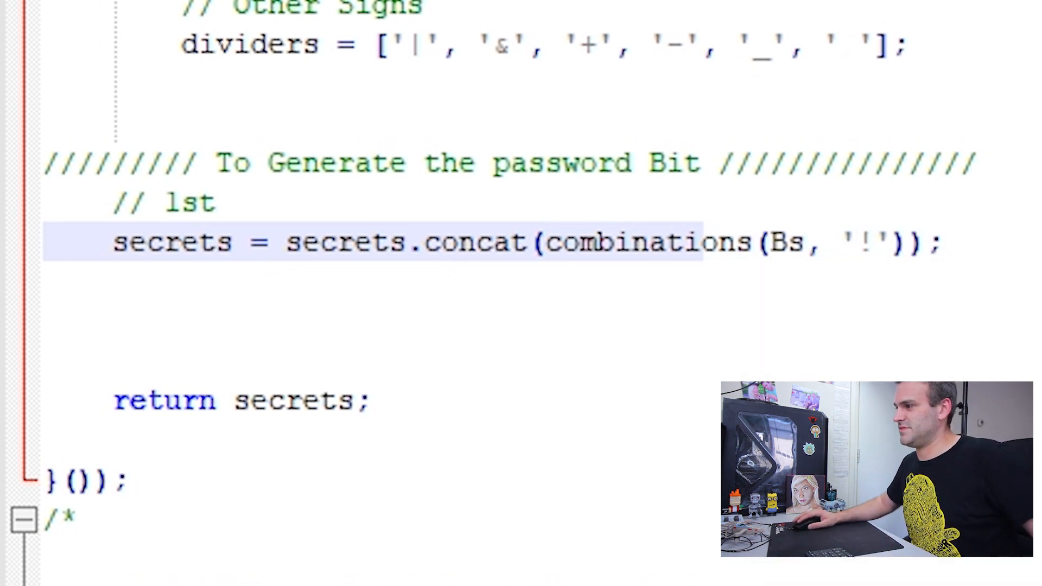
pyautogui.scroll(3)
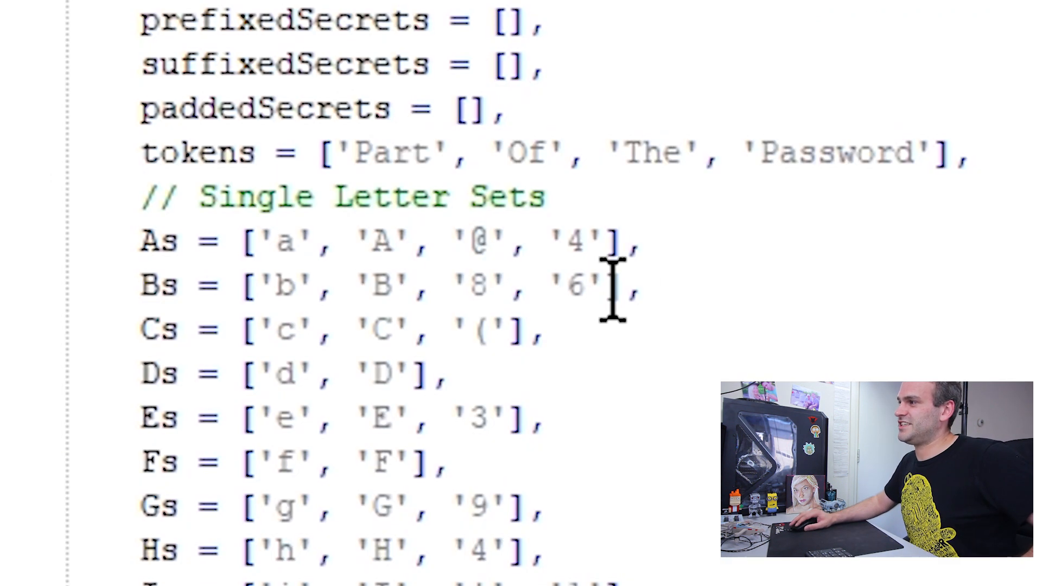
pyautogui.moveTo(465, 336)
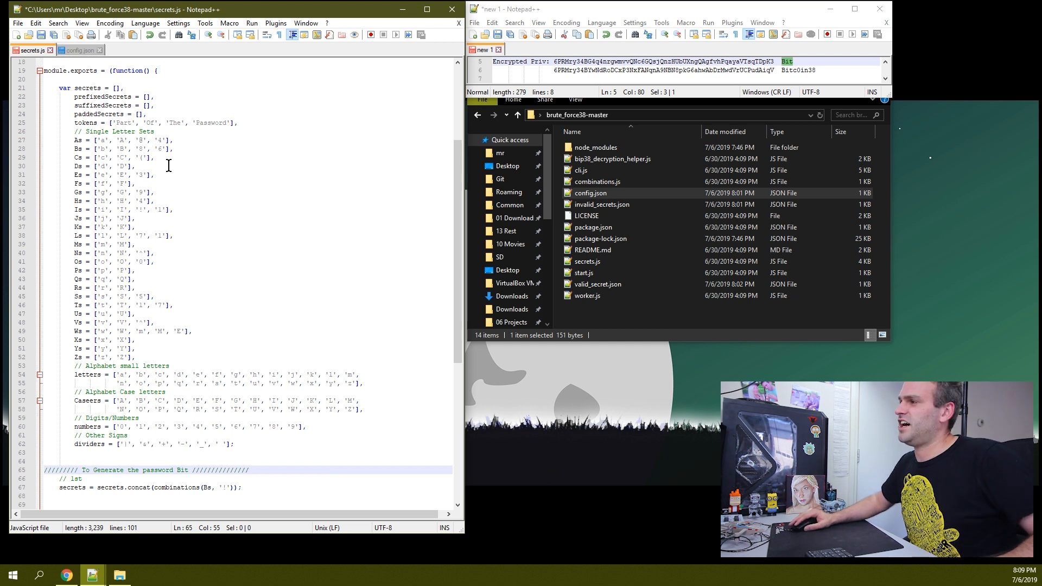
pyautogui.scroll(-3)
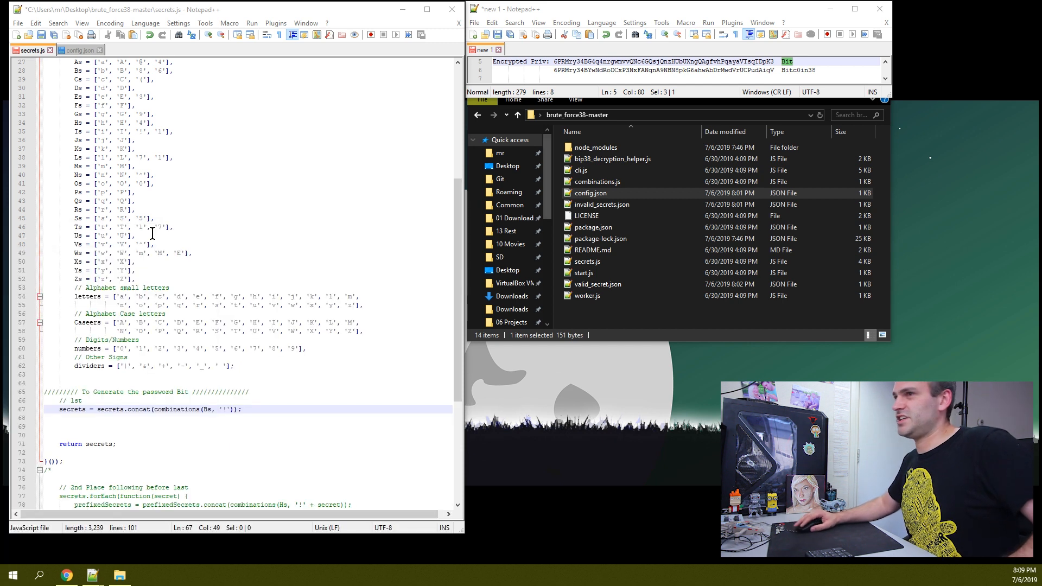
pyautogui.click(598, 115)
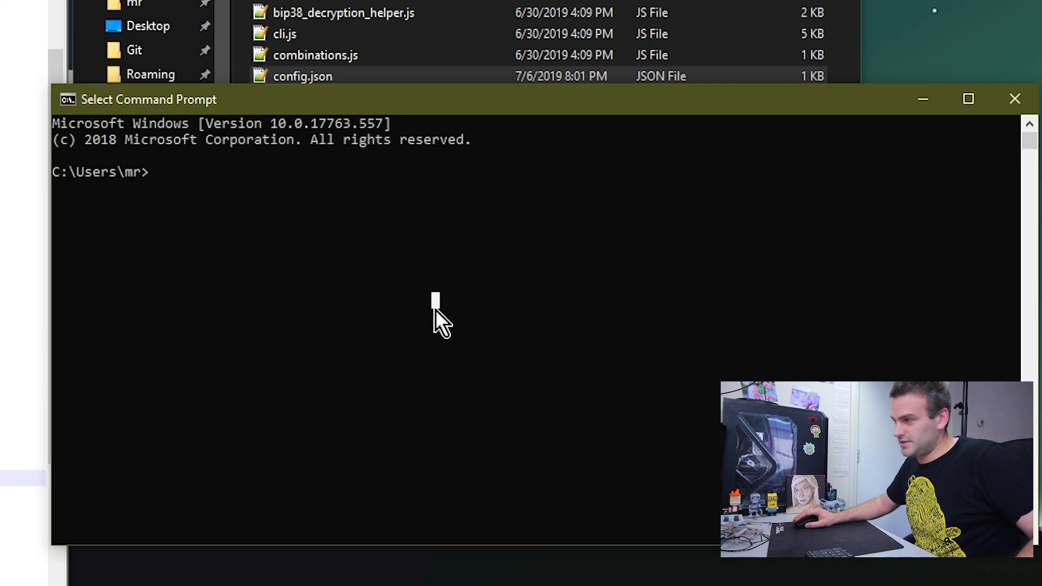
# cd to Desktop\brute_force38-master and run node start.js, decrypting 4 passwords to 100%
pyautogui.write('cd C:\\Users\\mr\\Desktop\\brute_force38-master')
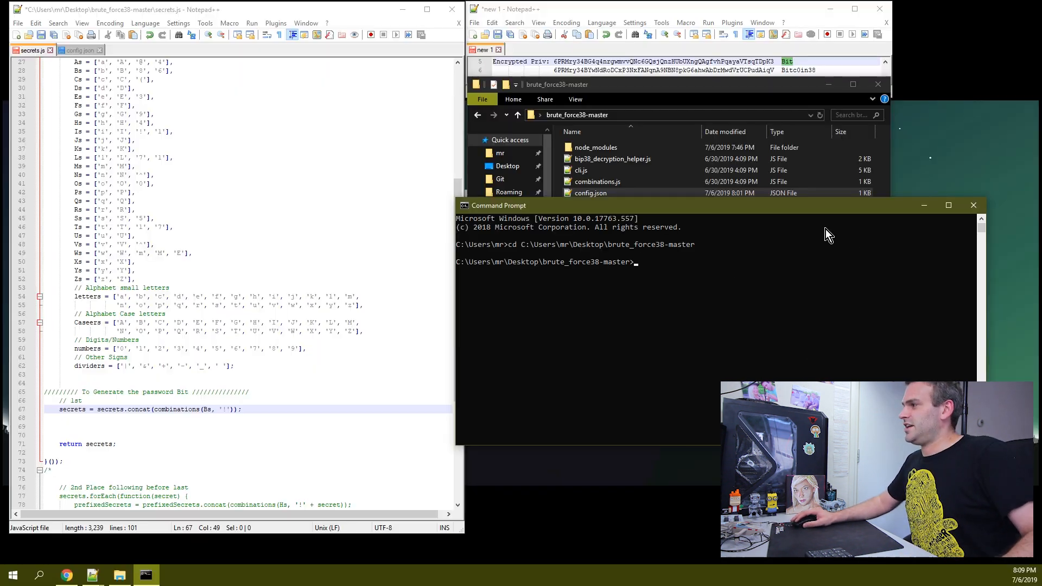
pyautogui.moveTo(851, 237)
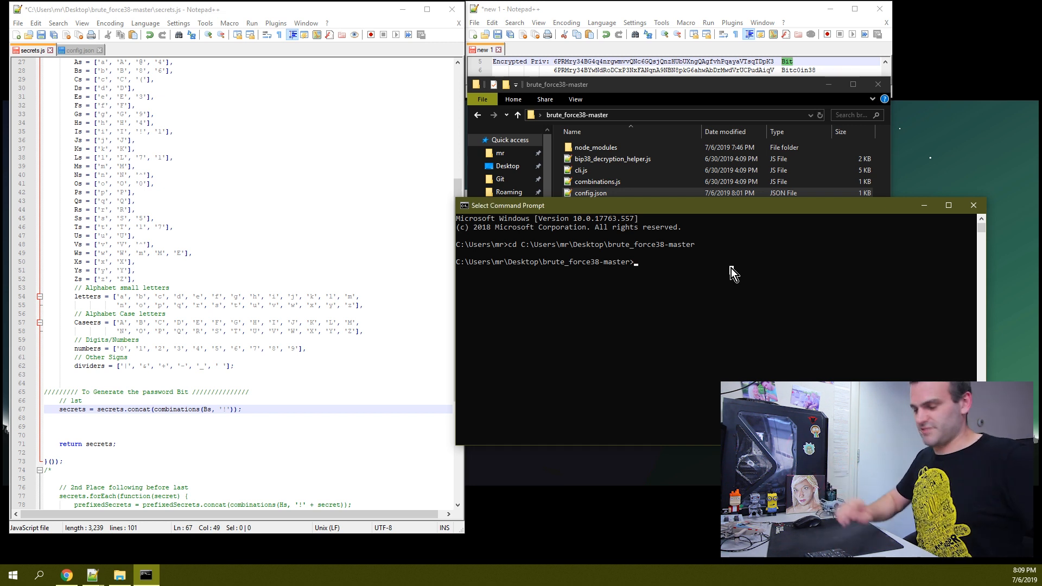
pyautogui.write('node')
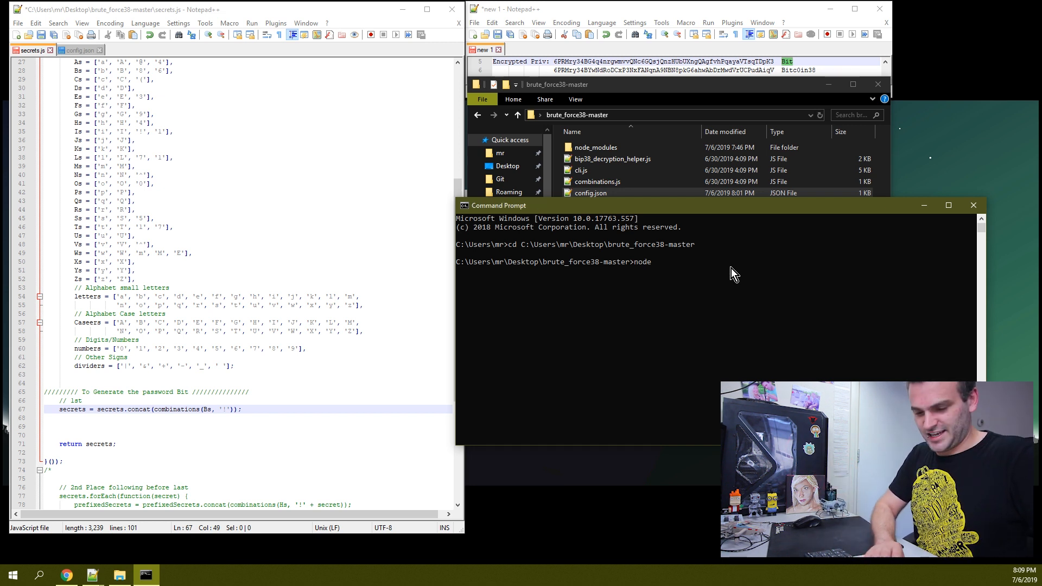
pyautogui.write('start.js')
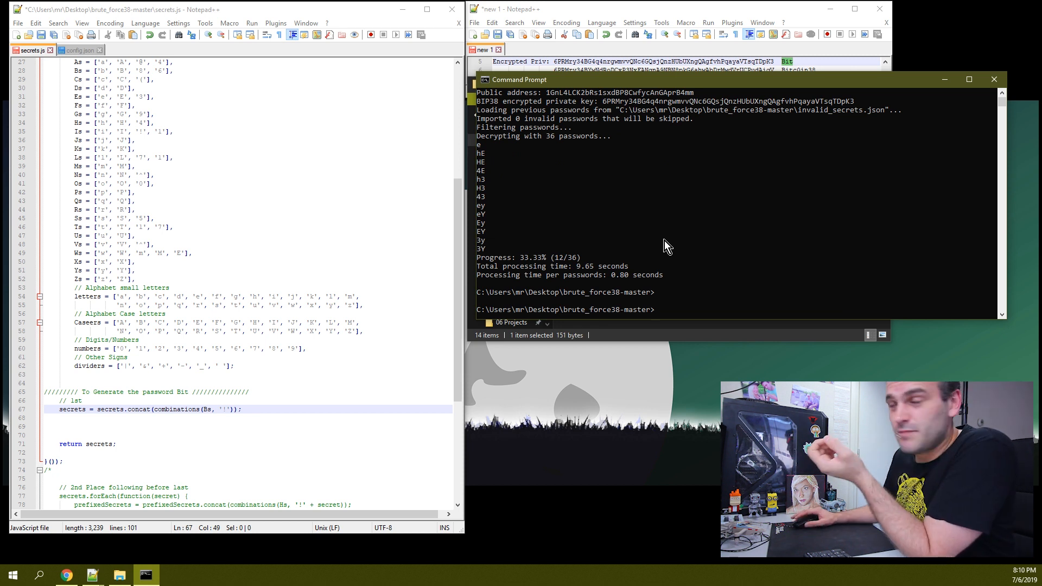
pyautogui.click(272, 227)
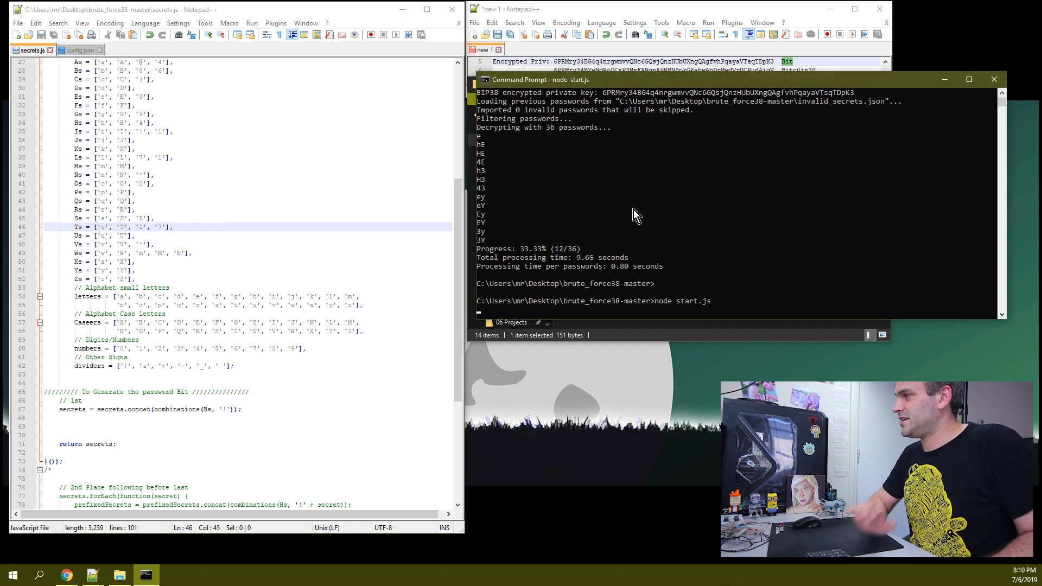
pyautogui.press('Return')
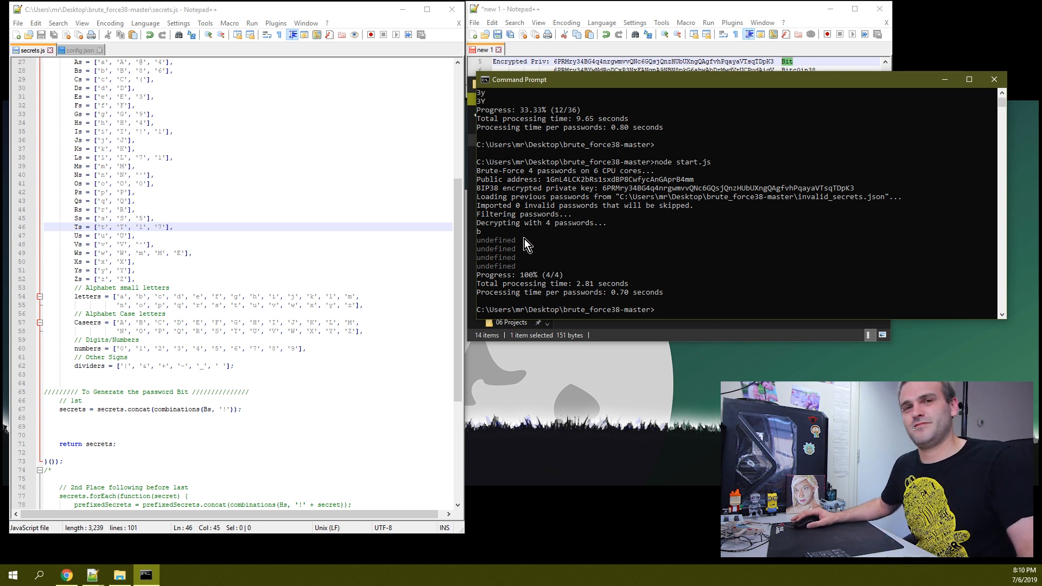
# Make the first generation step secrets.concat(combinations(Bs, '!')) in secrets.js
pyautogui.click(248, 392)
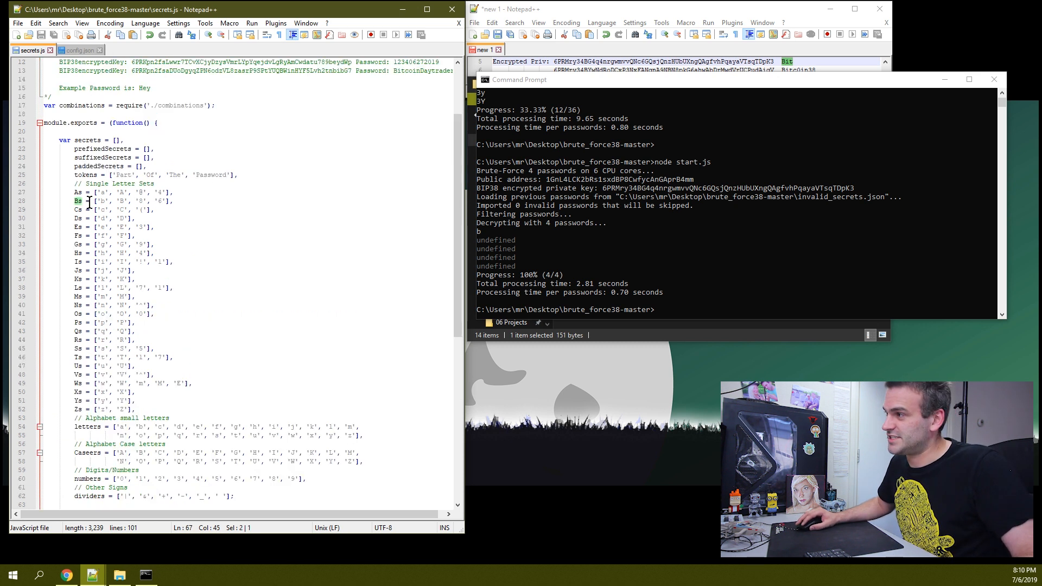
pyautogui.scroll(-3)
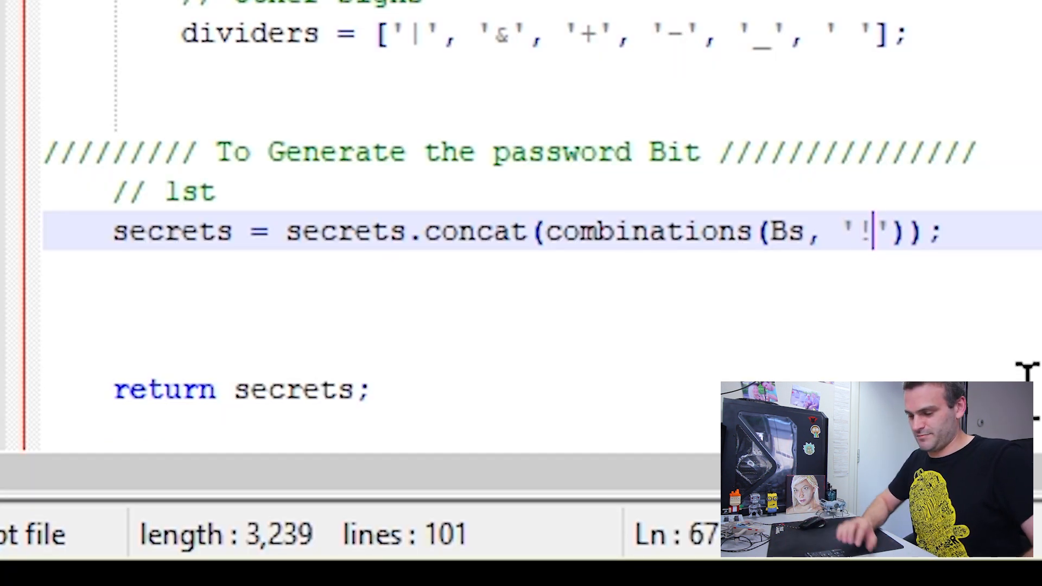
pyautogui.write('!')
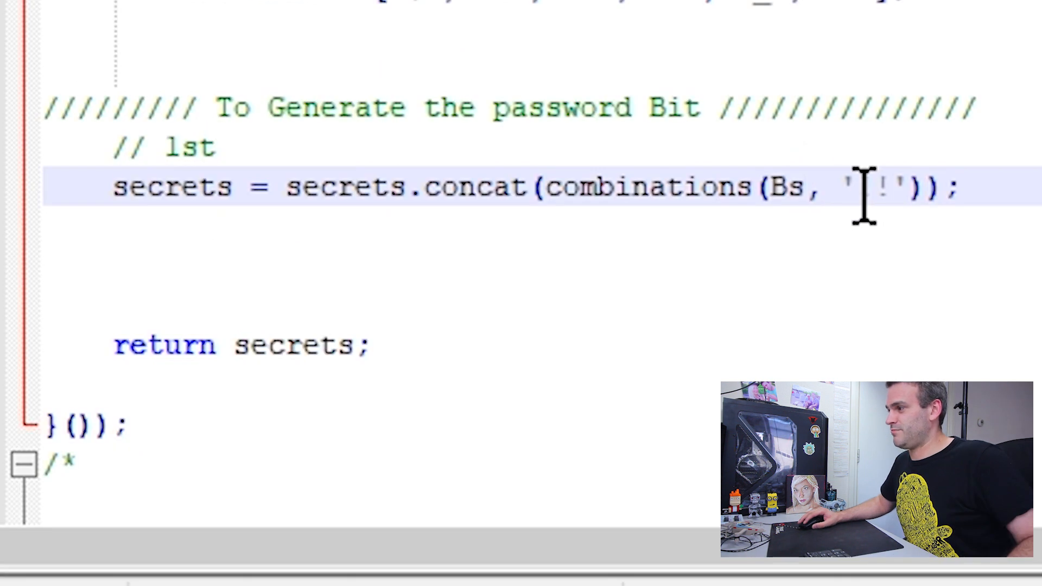
pyautogui.write('!')
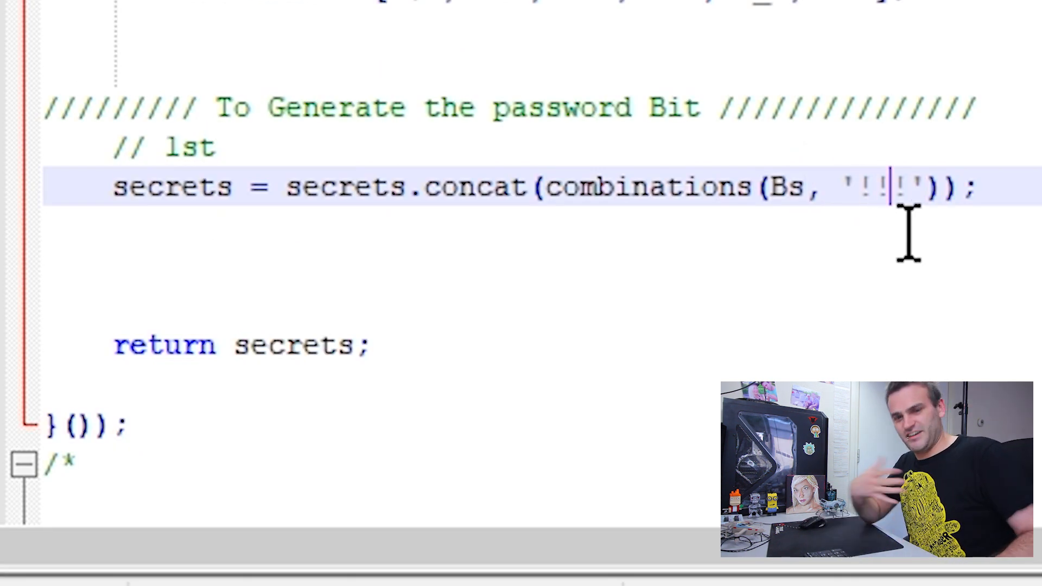
pyautogui.write('!')
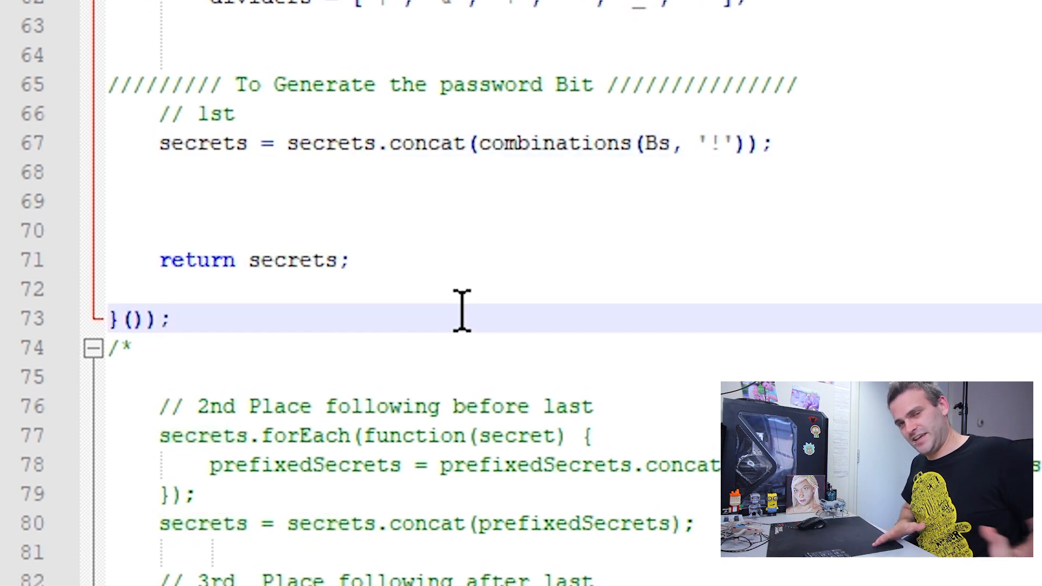
# Paste the suffix block after the Bs line and change Ys to Is with the '!' placeholder
pyautogui.scroll(-3)
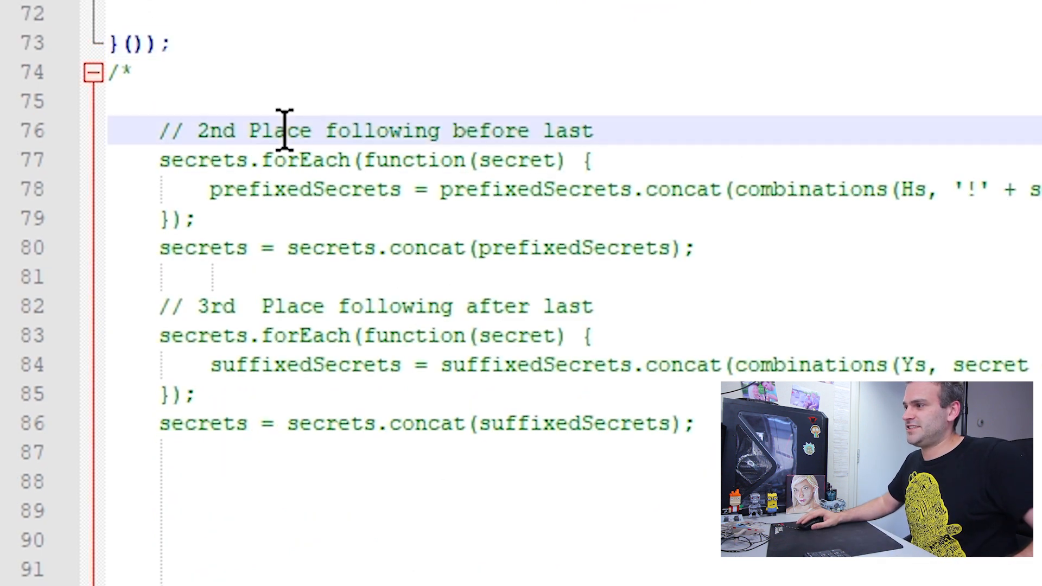
pyautogui.moveTo(300, 248)
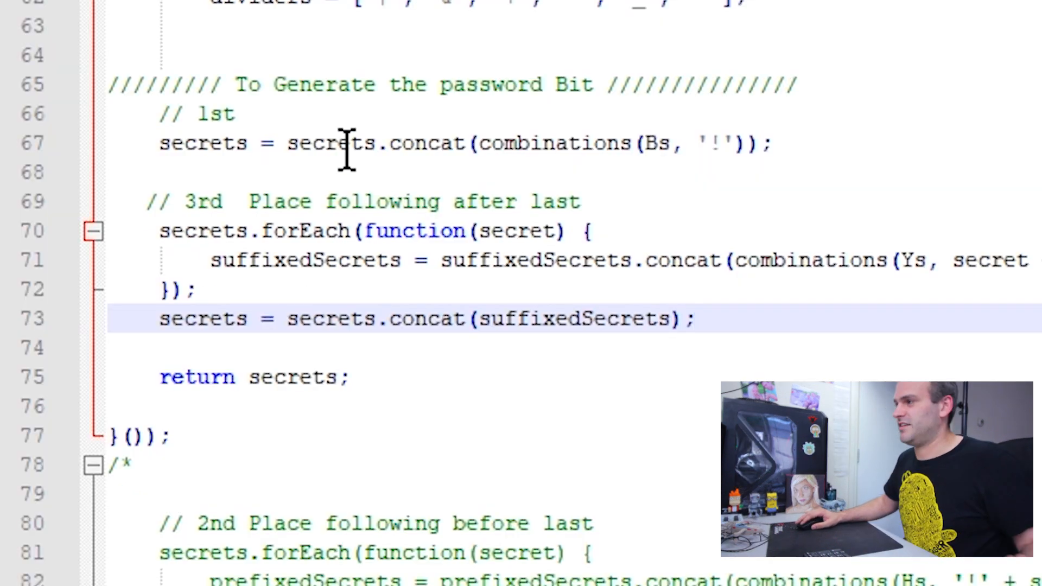
pyautogui.doubleClick(203, 143)
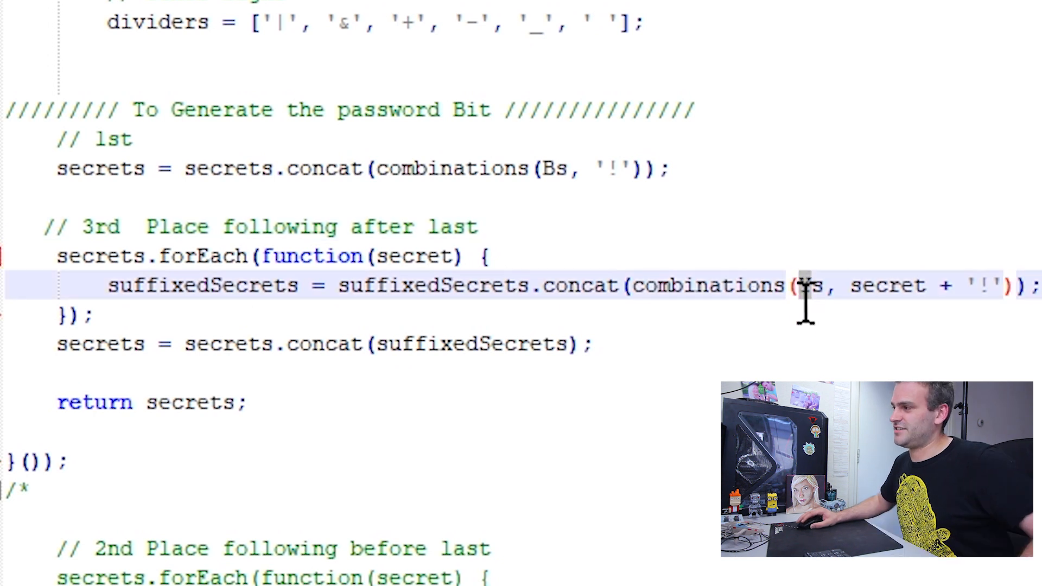
pyautogui.write('I')
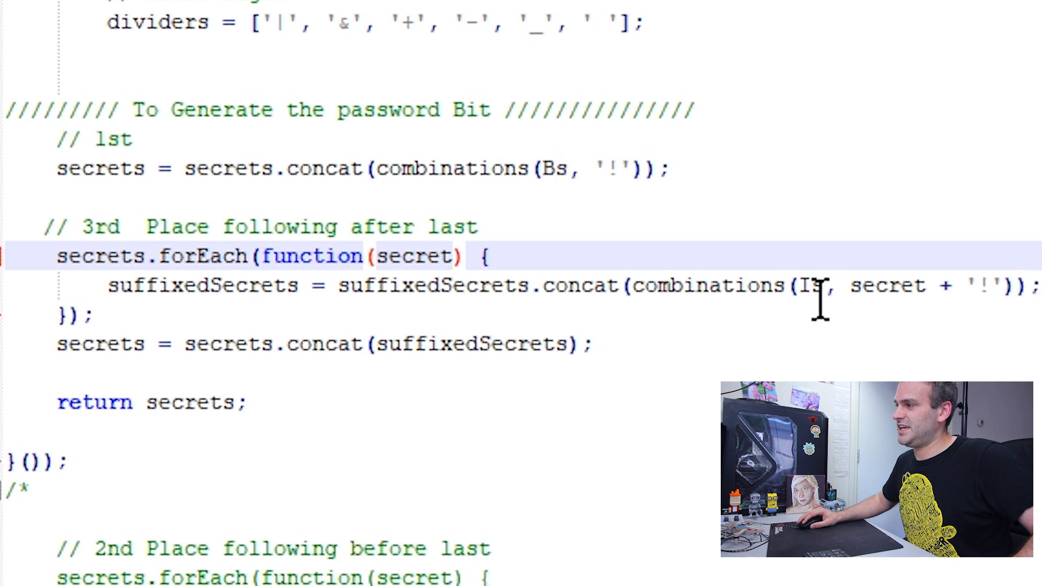
pyautogui.doubleClick(884, 286)
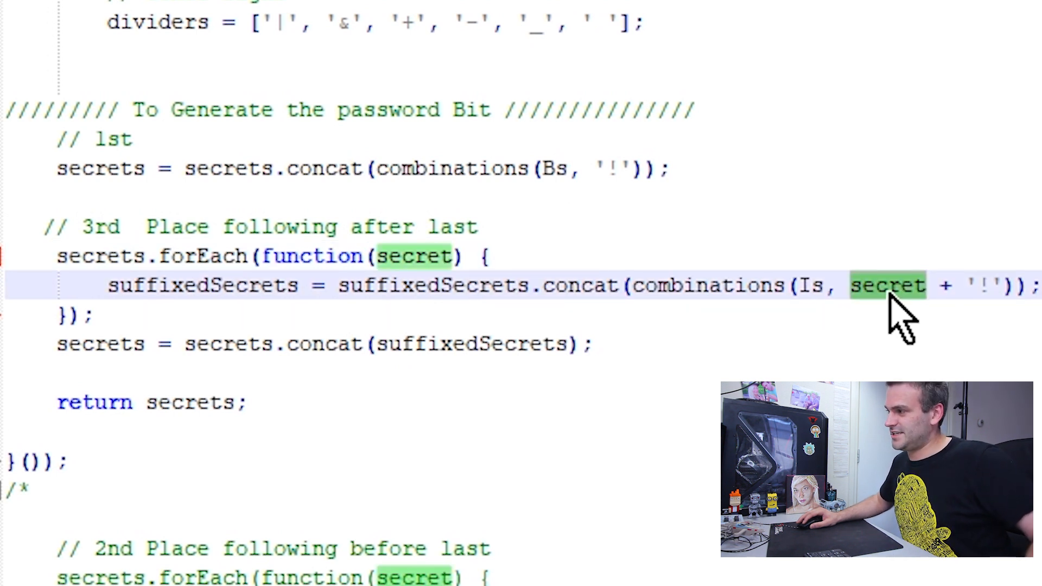
pyautogui.moveTo(103, 285)
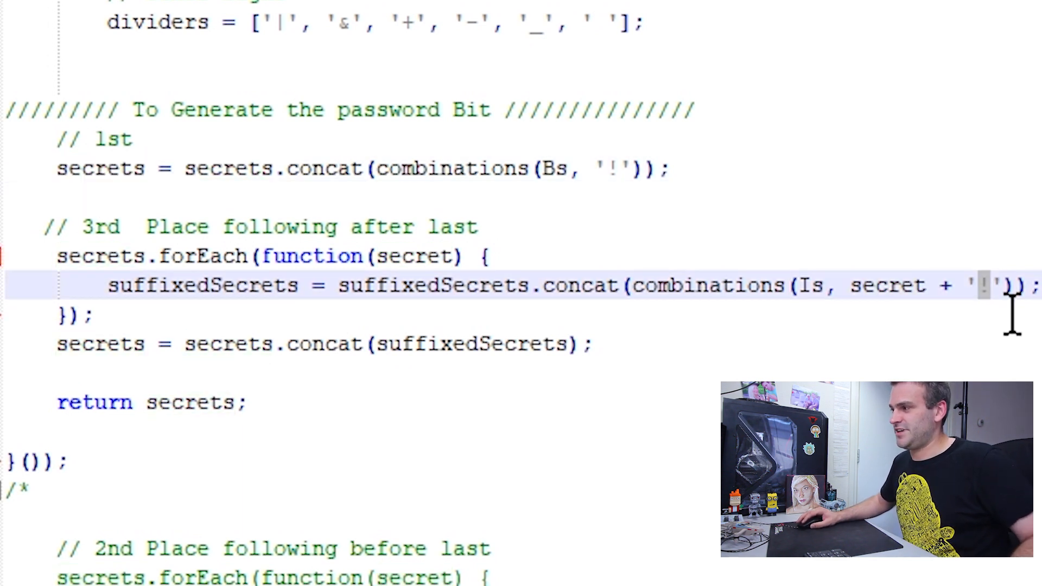
pyautogui.doubleClick(810, 285)
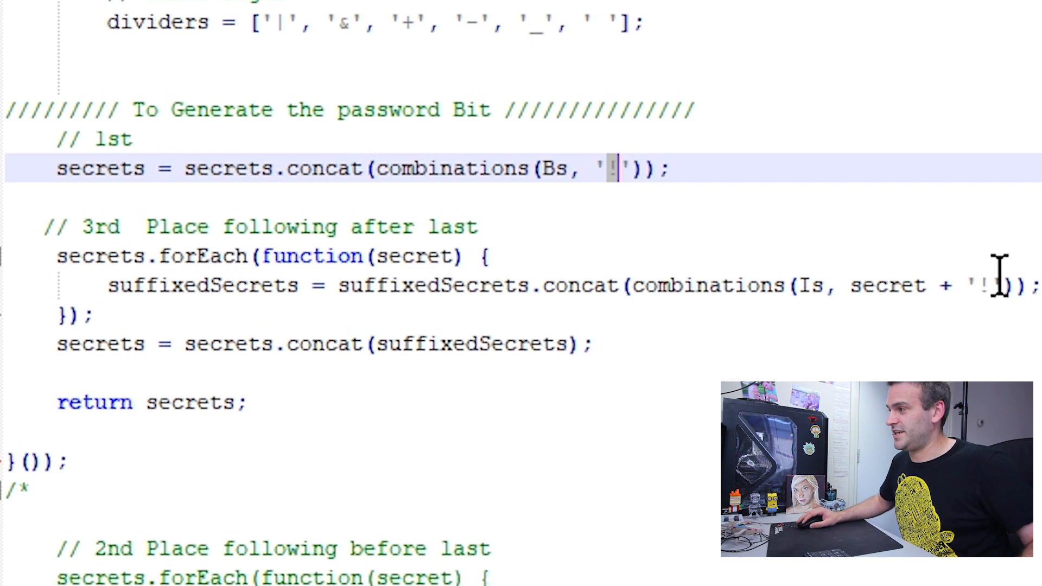
pyautogui.scroll(3)
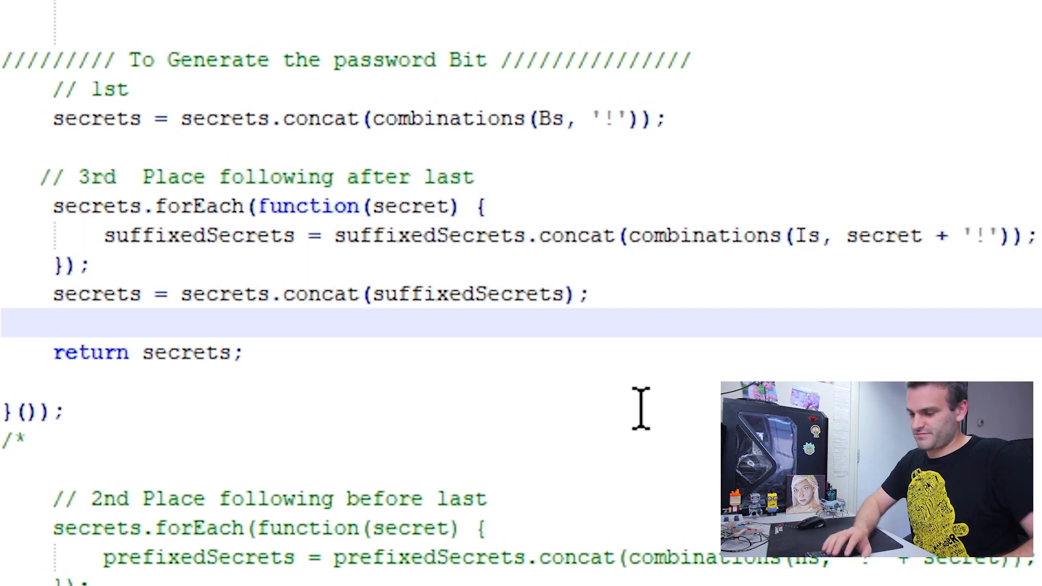
# Duplicate the suffix block with Ts so the generator builds Bit
pyautogui.scroll(-3)
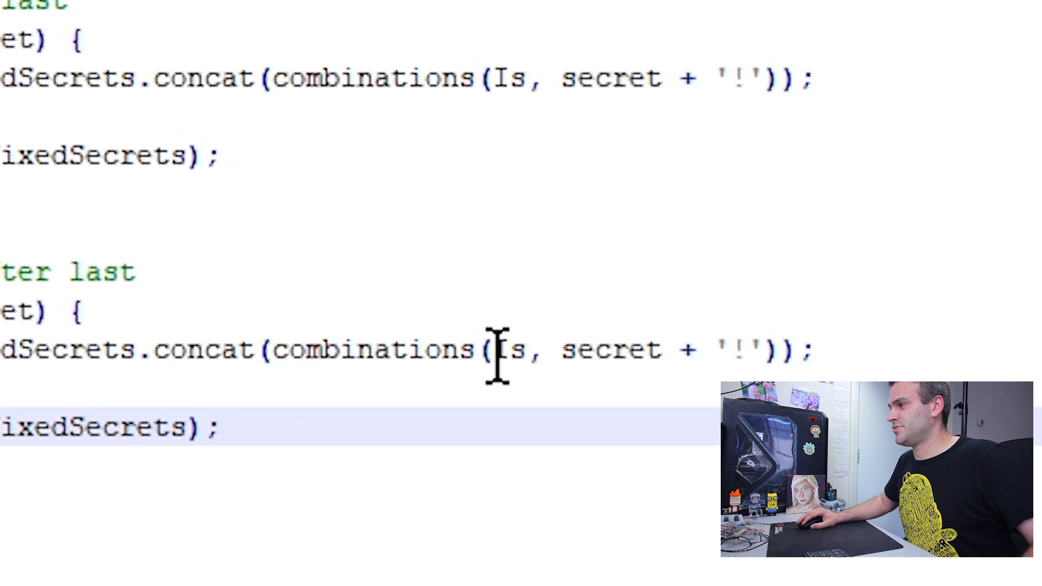
pyautogui.write('T')
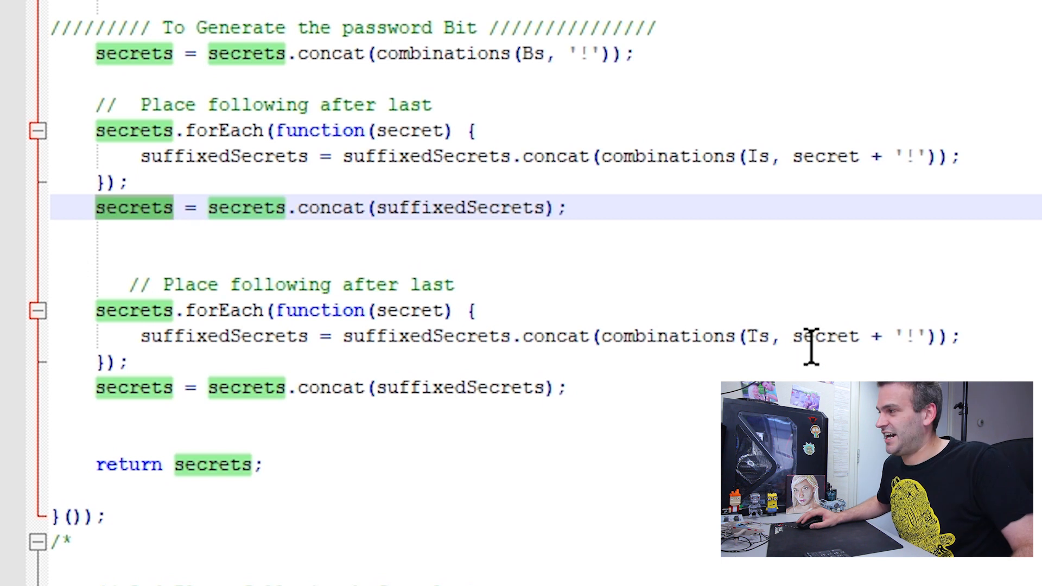
pyautogui.moveTo(747, 157)
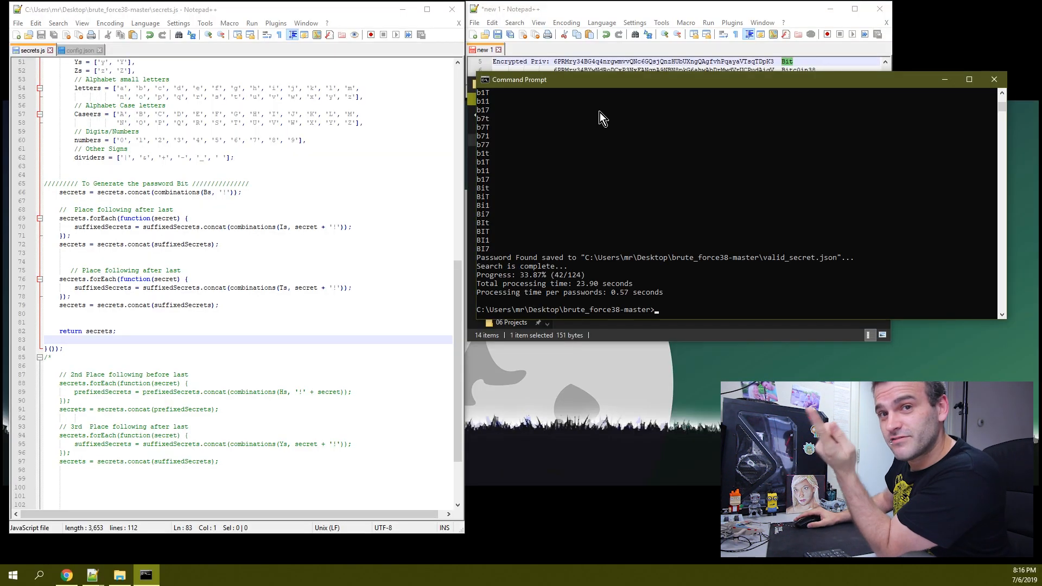
# Open invalid_secrets.json and scroll through the list of rejected guesses
pyautogui.scroll(3)
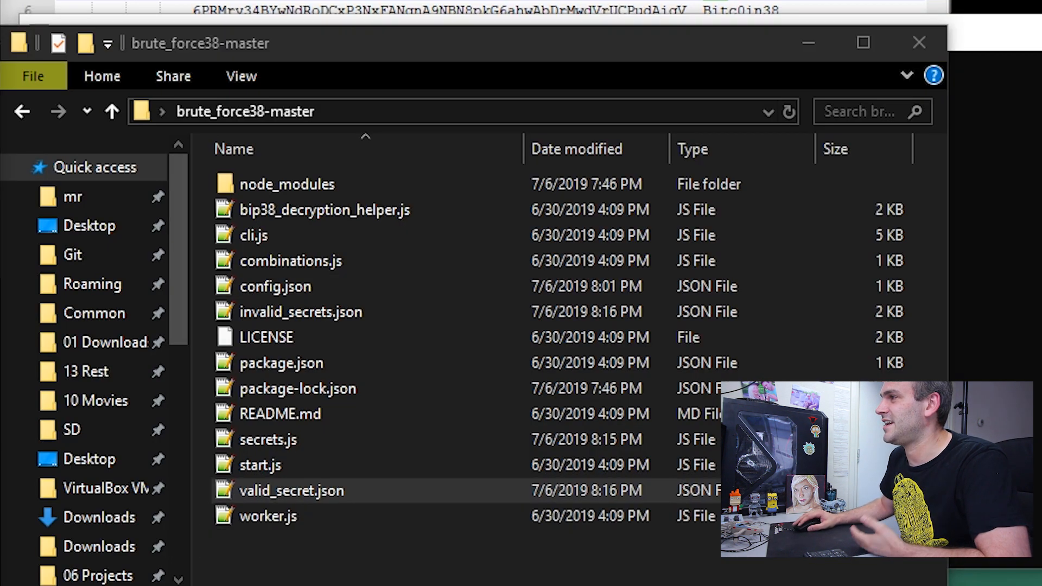
pyautogui.doubleClick(301, 311)
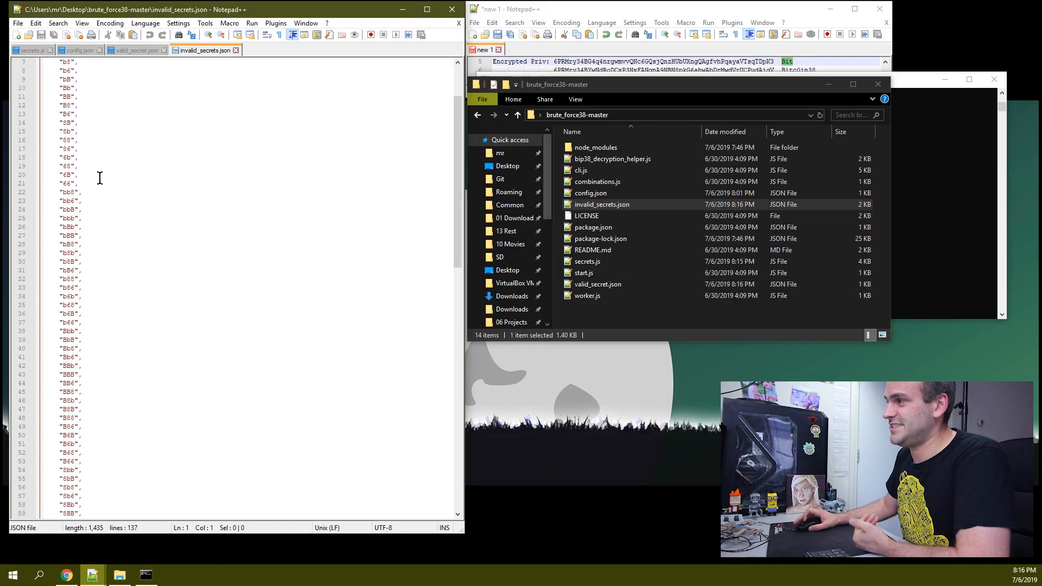
pyautogui.scroll(-3)
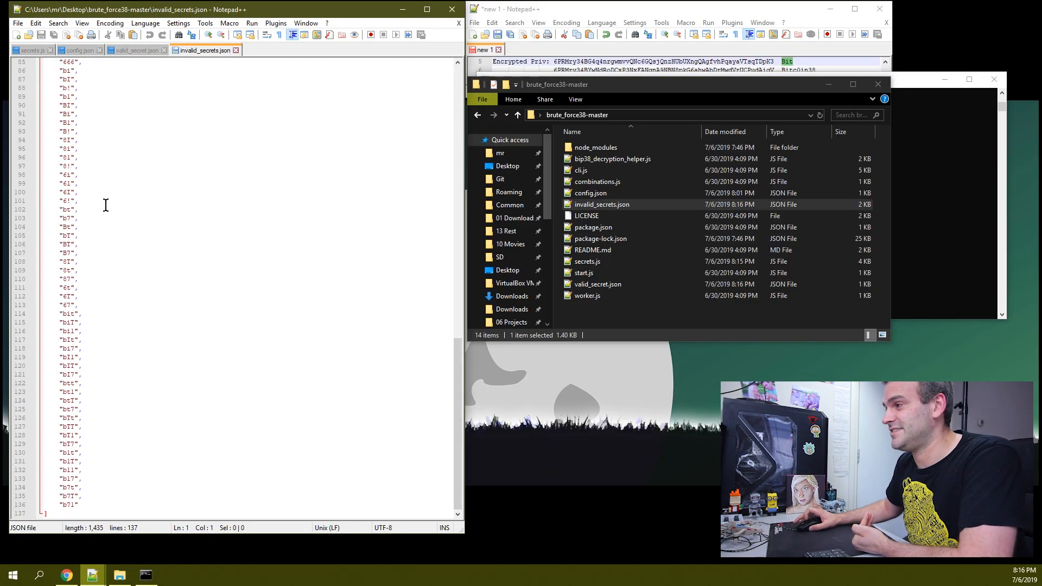
pyautogui.scroll(3)
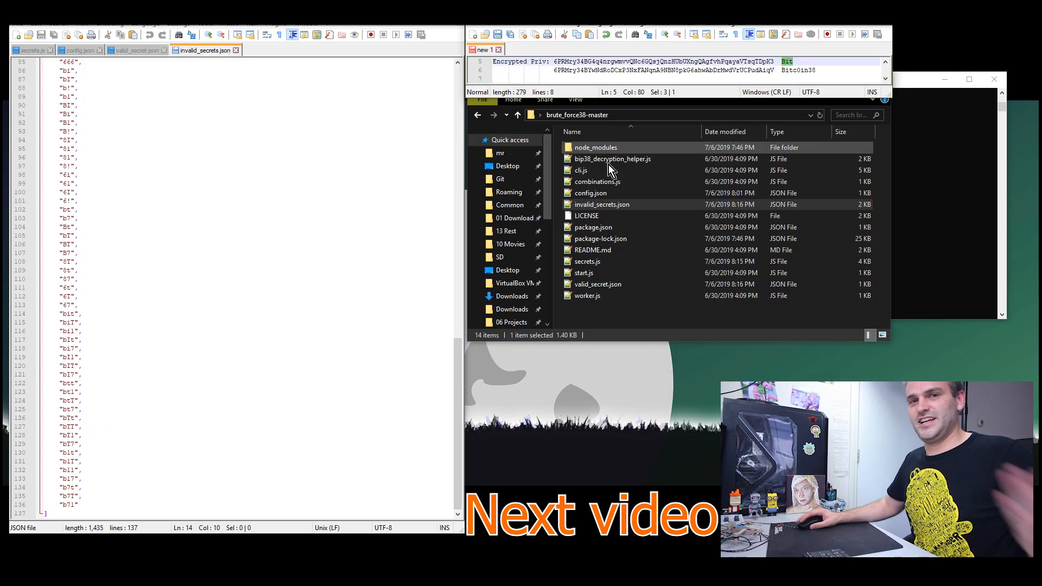
pyautogui.click(78, 50)
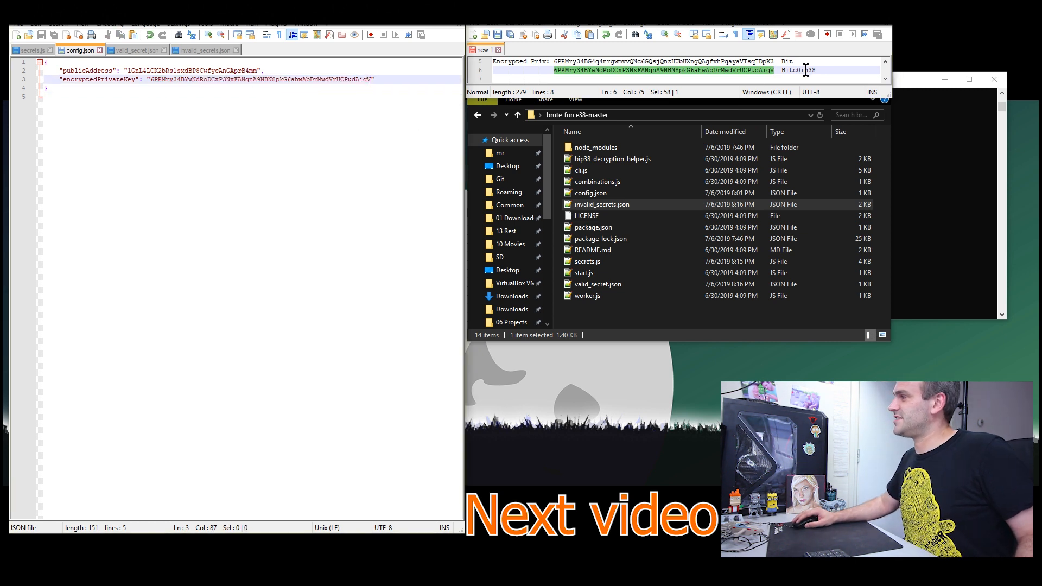
pyautogui.click(794, 69)
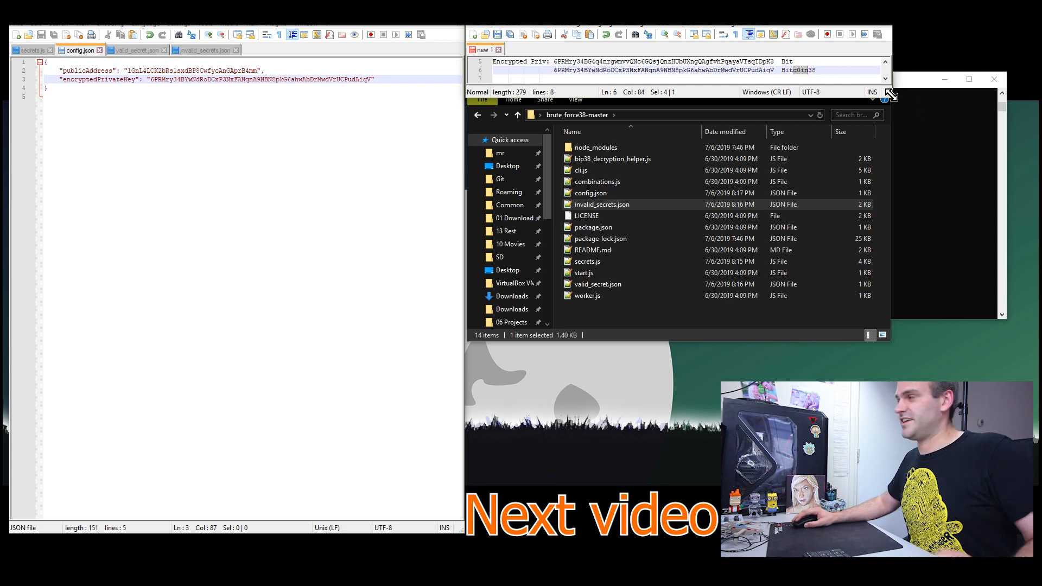
pyautogui.click(31, 50)
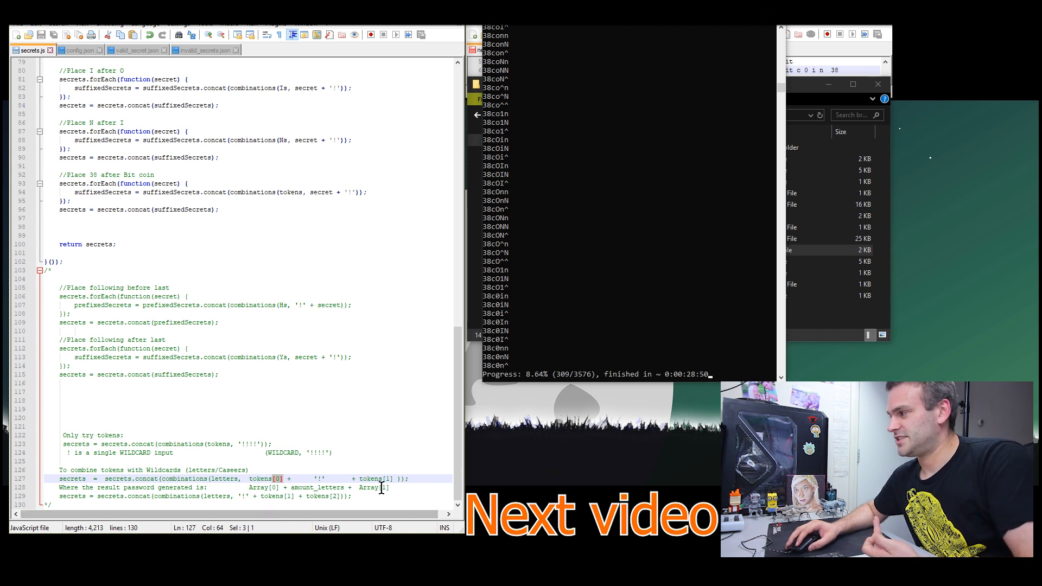
pyautogui.scroll(3)
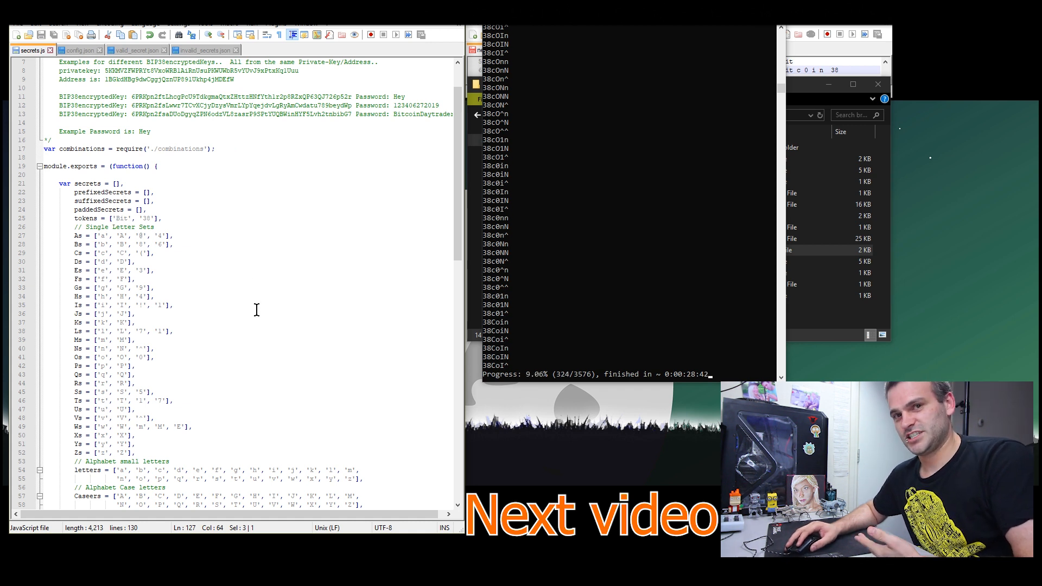
pyautogui.scroll(-3)
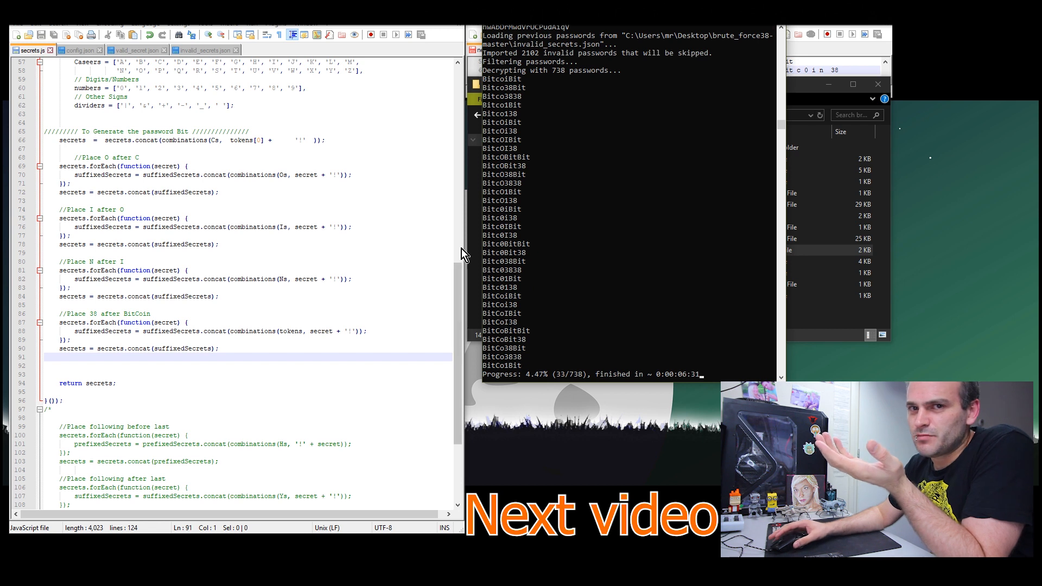